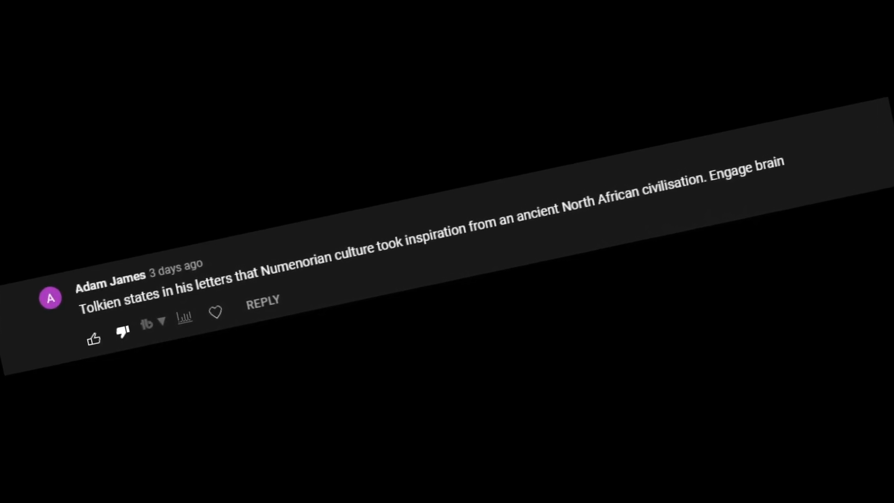
Scroll back up through the YouTube comments before switching to the Bounding Into Comics article
scroll(up, 3)
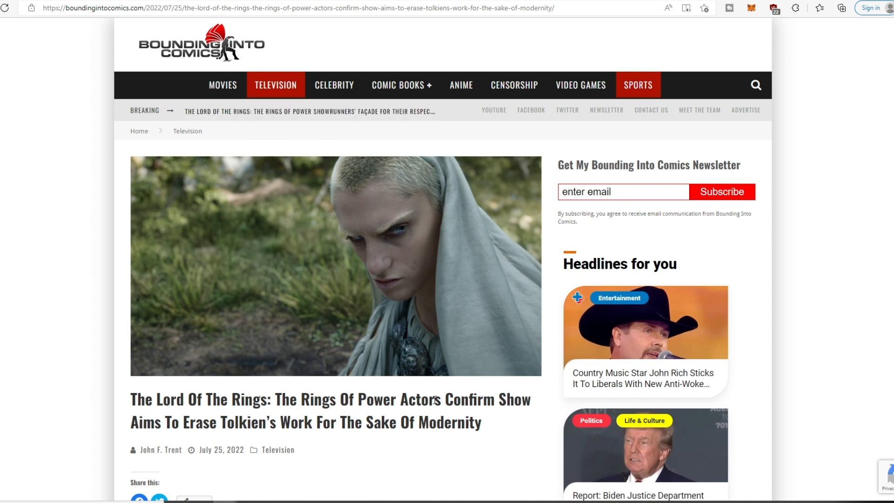
Scroll past the headline to the intro paragraph and Nomvete's 'redress of balance' quote
scroll(down, 3)
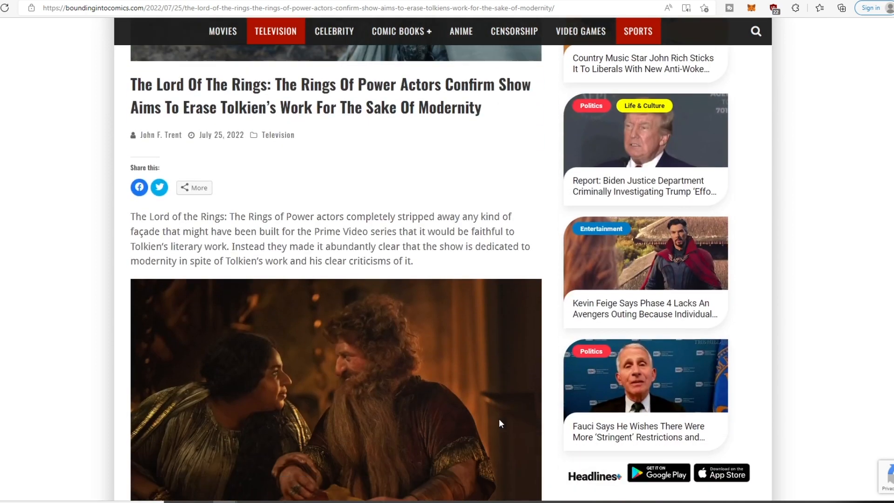
scroll(down, 3)
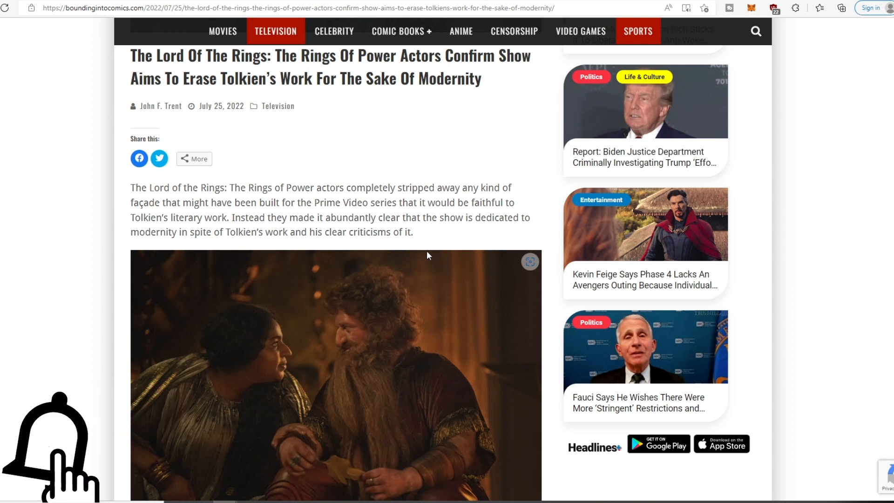
mouse_move(435, 246)
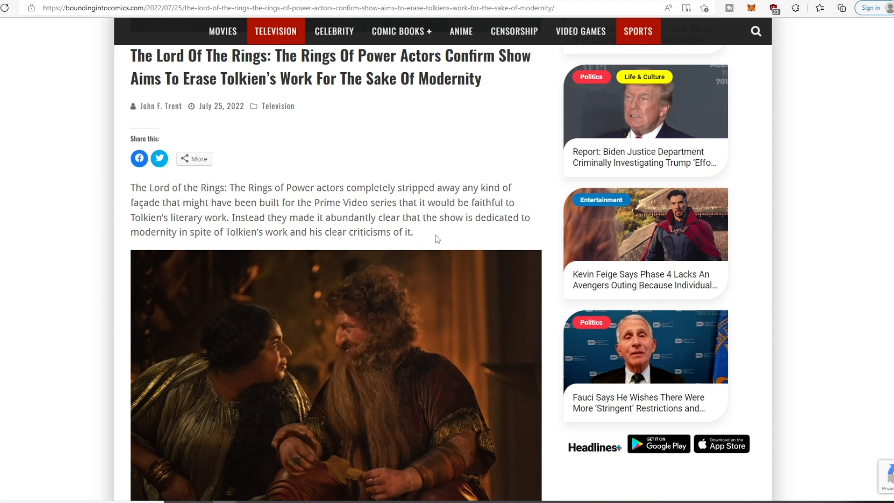
scroll(down, 3)
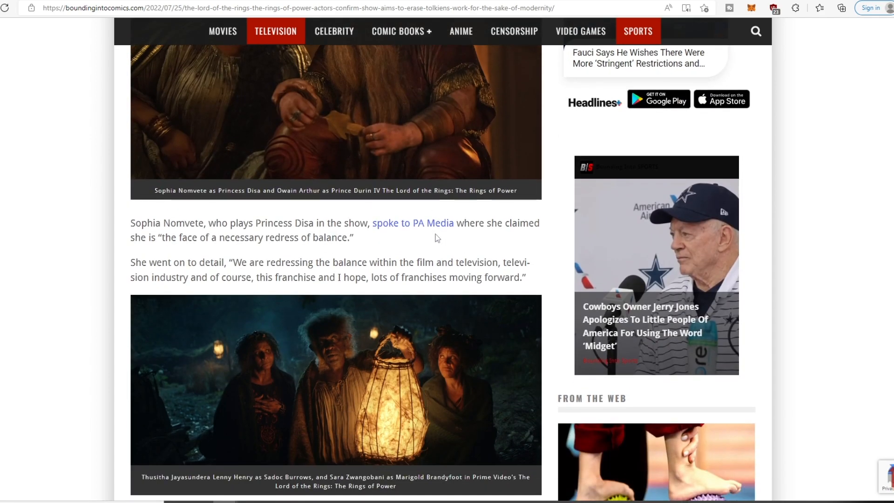
scroll(up, 3)
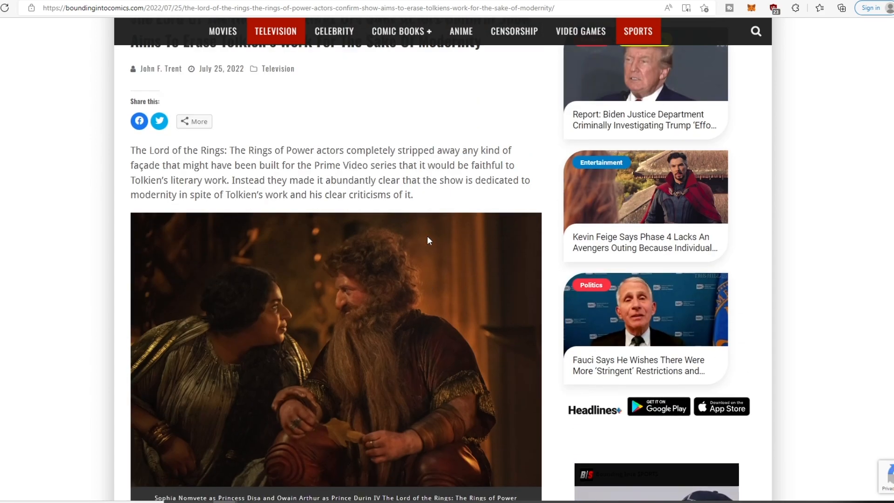
scroll(up, 3)
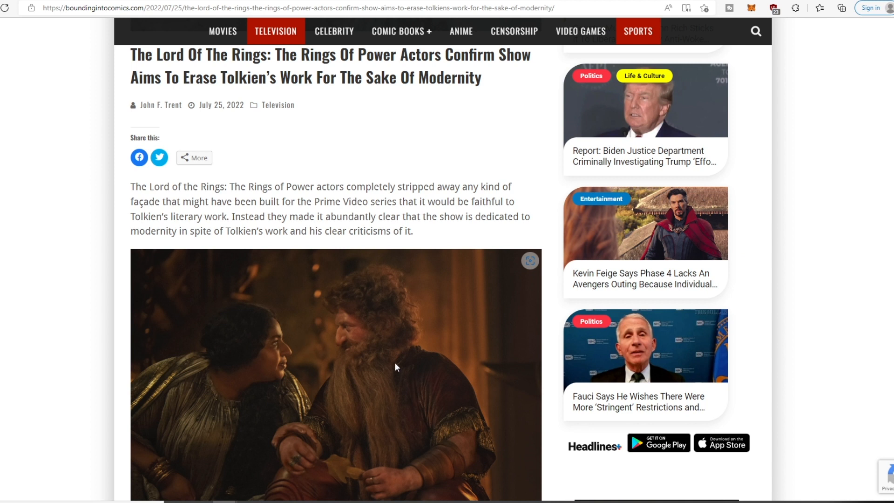
mouse_move(412, 323)
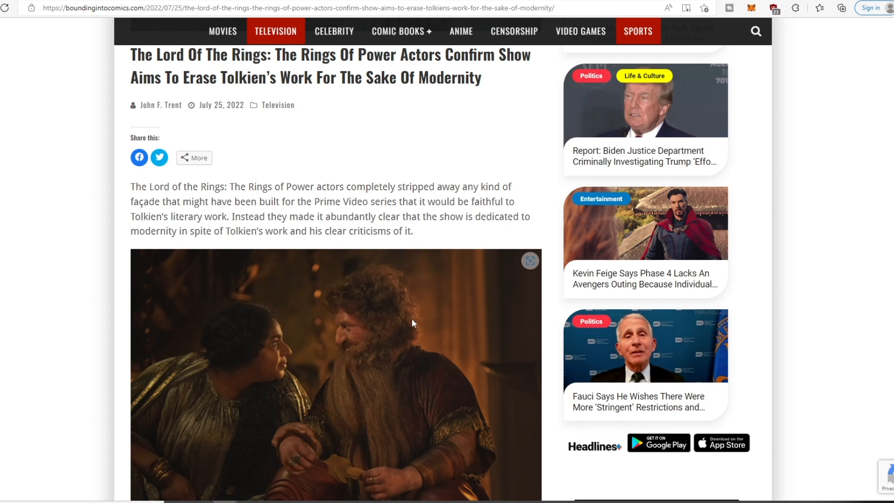
Scroll past the first image to Sophia Nomvete's 'necessary redress of balance' quote
scroll(down, 3)
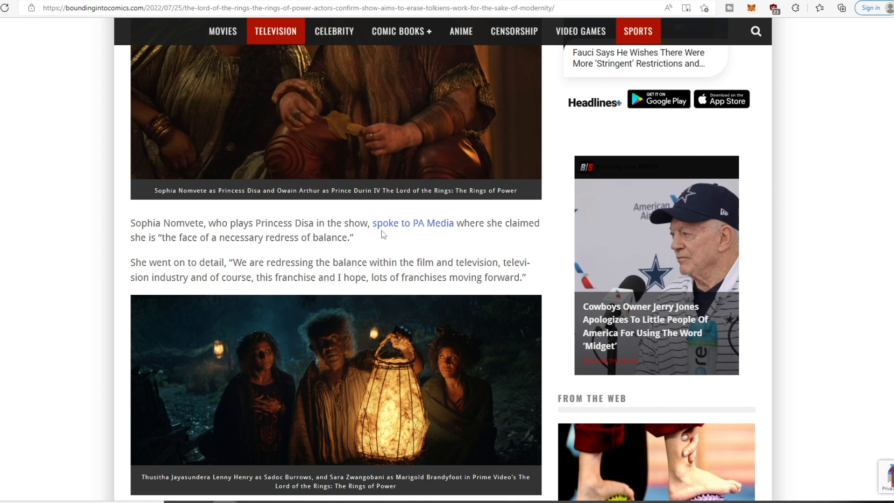
mouse_move(230, 240)
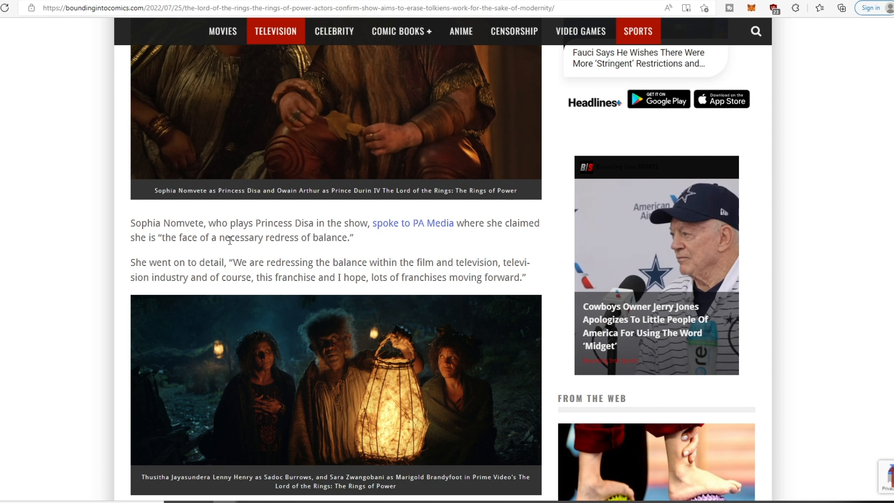
mouse_move(208, 242)
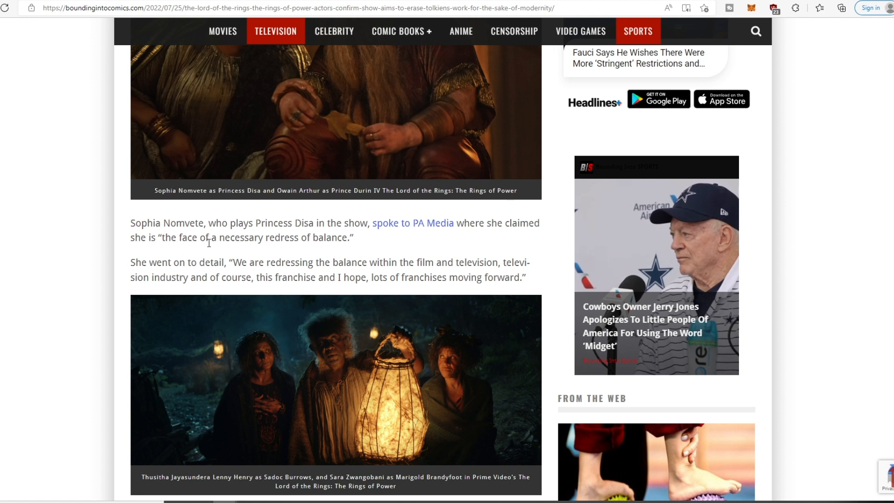
mouse_move(352, 251)
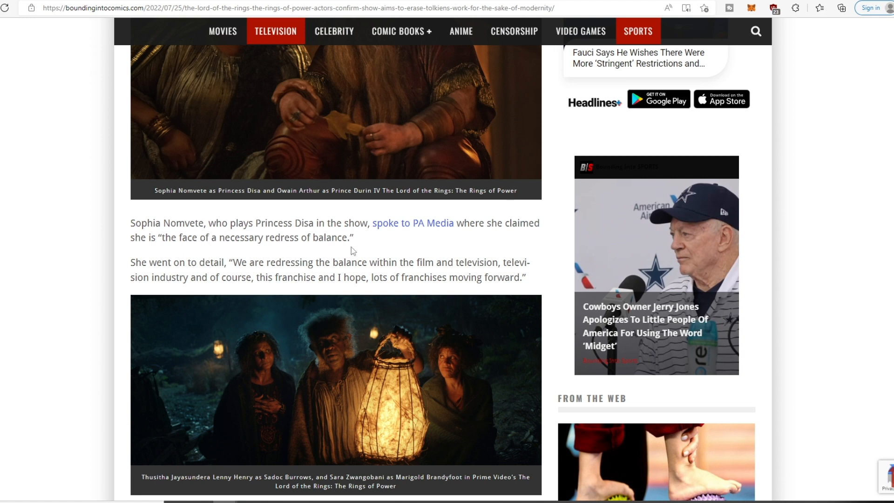
mouse_move(352, 243)
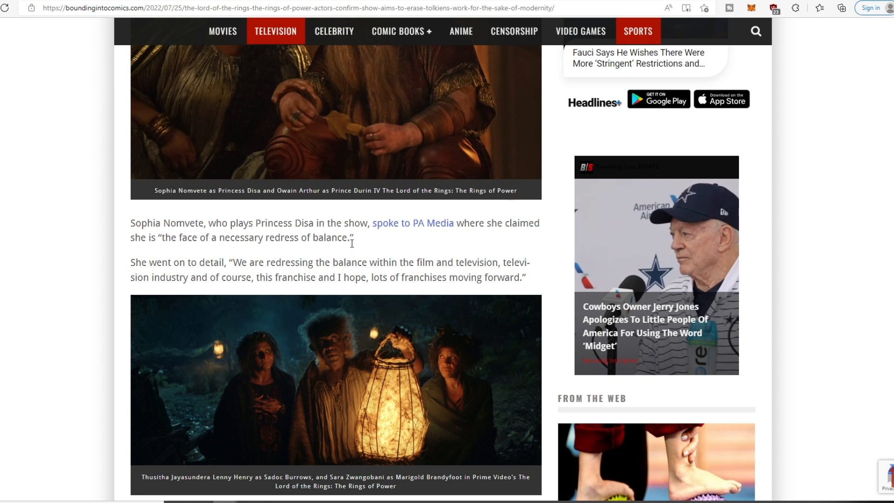
mouse_move(328, 250)
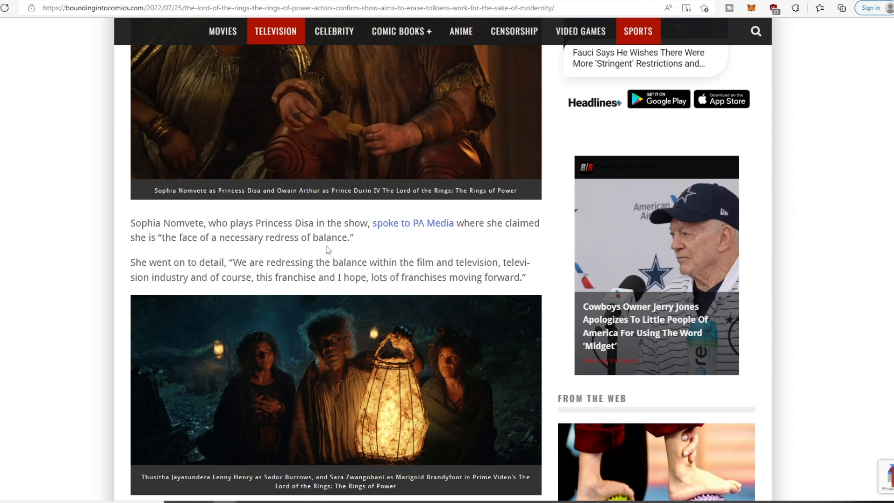
mouse_move(334, 240)
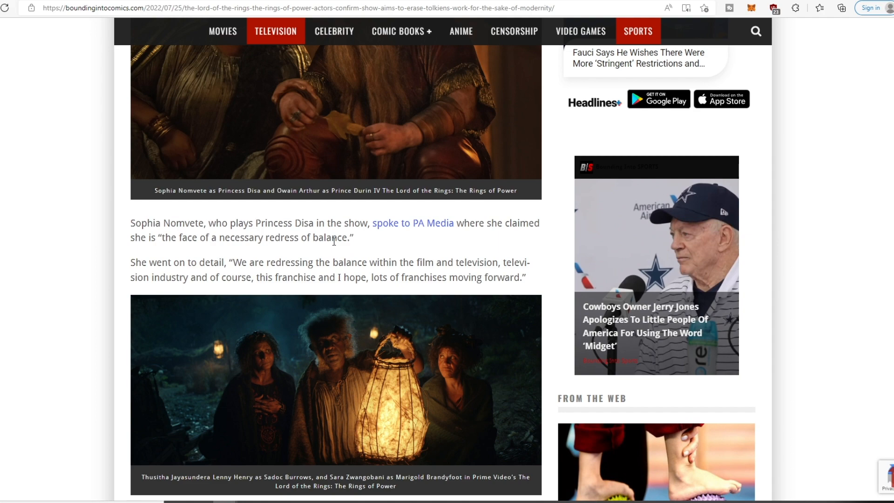
scroll(down, 3)
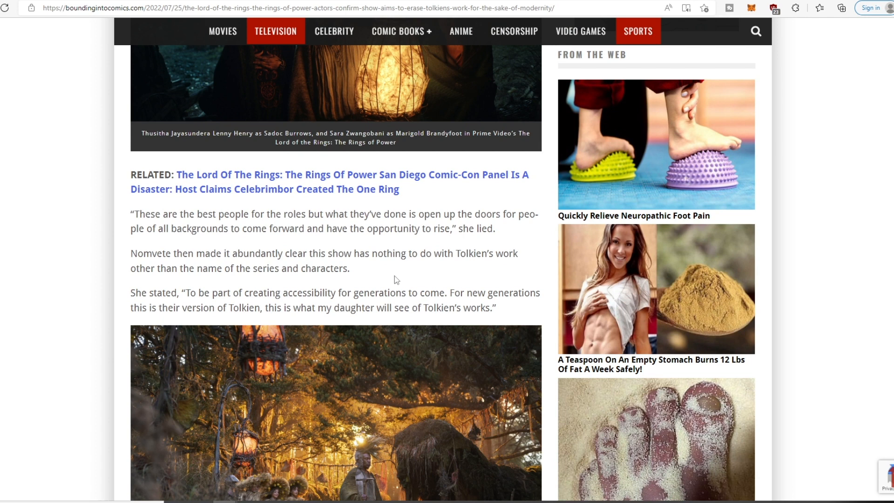
mouse_move(316, 255)
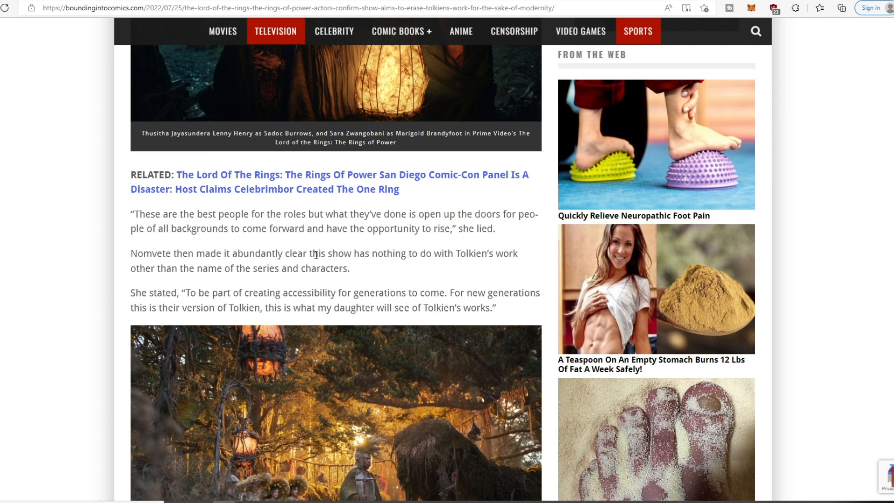
mouse_move(329, 239)
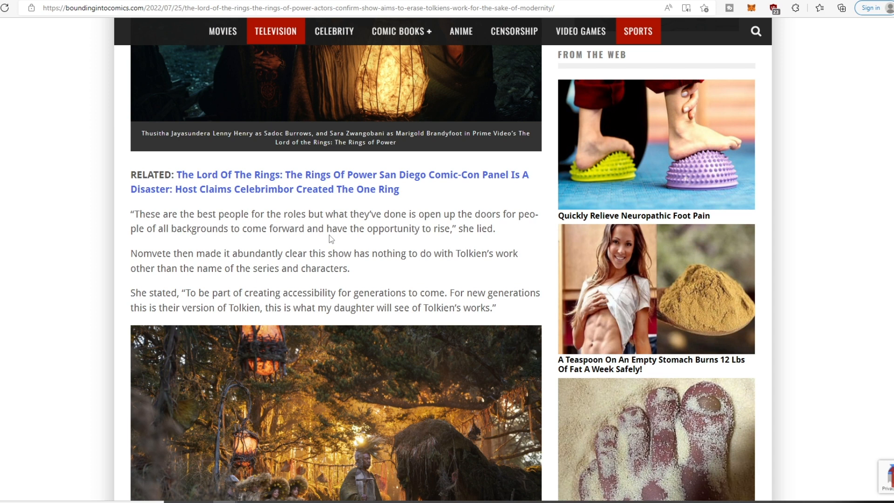
mouse_move(165, 233)
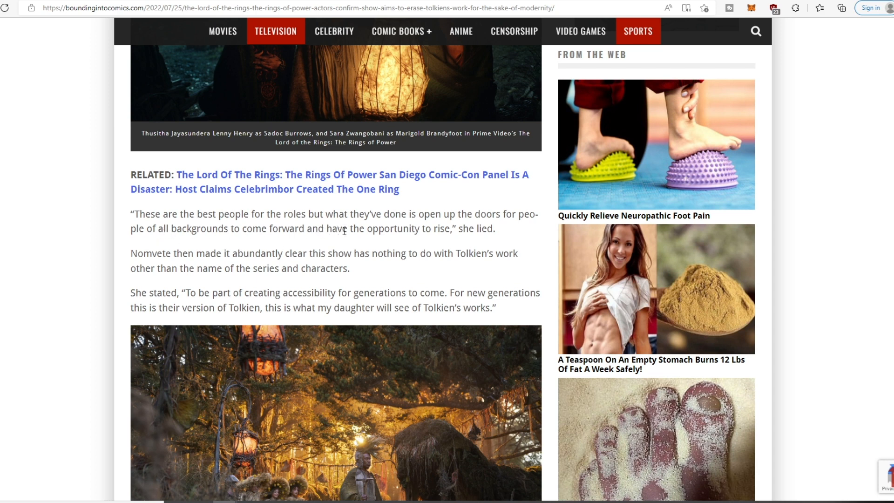
mouse_move(499, 236)
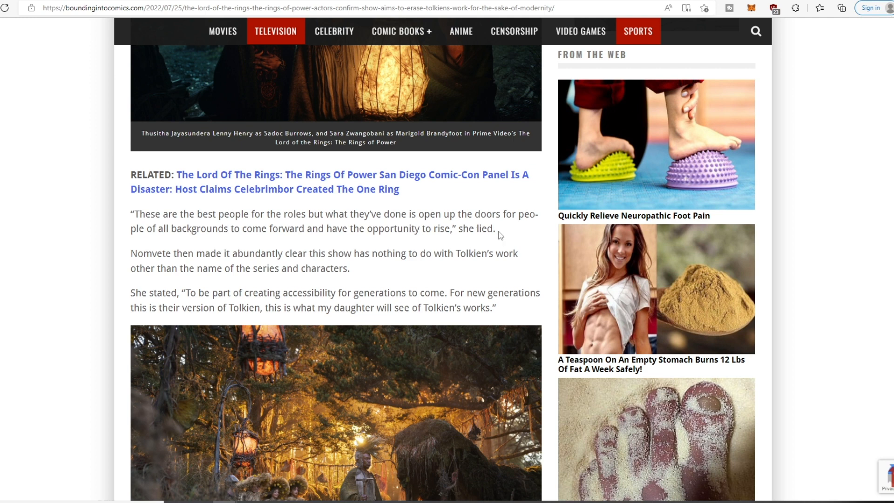
mouse_move(489, 234)
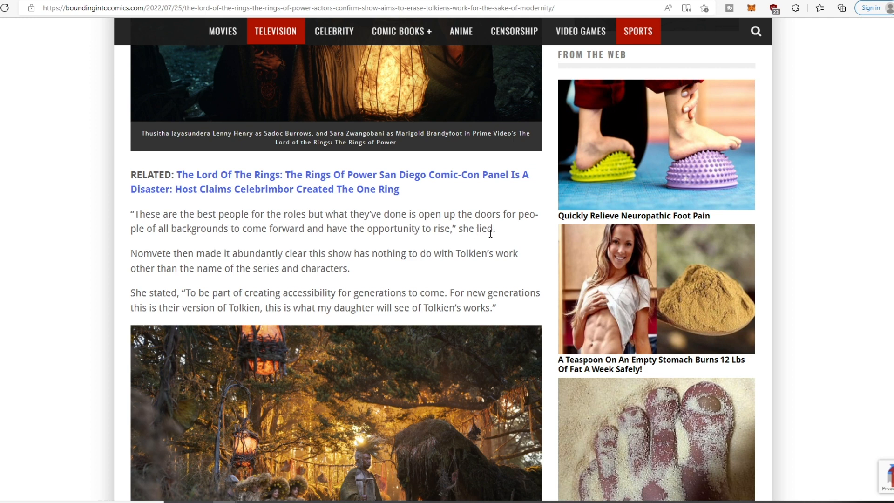
double_click(473, 229)
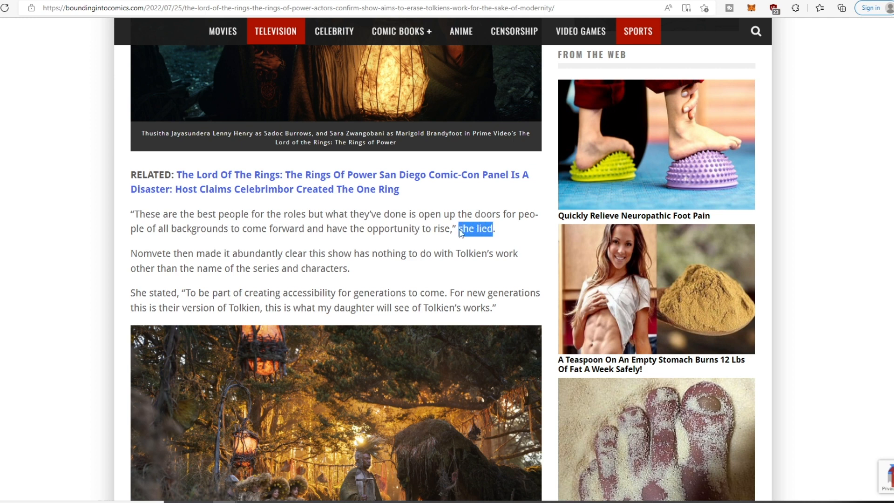
mouse_move(340, 239)
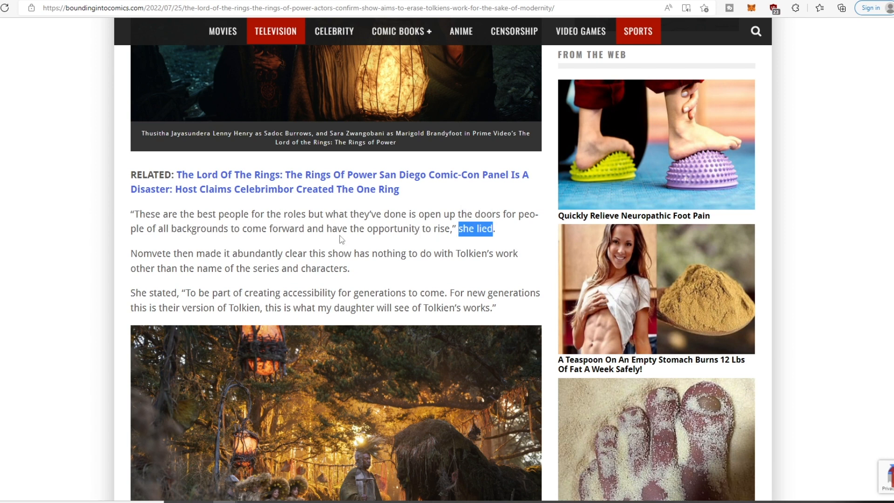
mouse_move(346, 228)
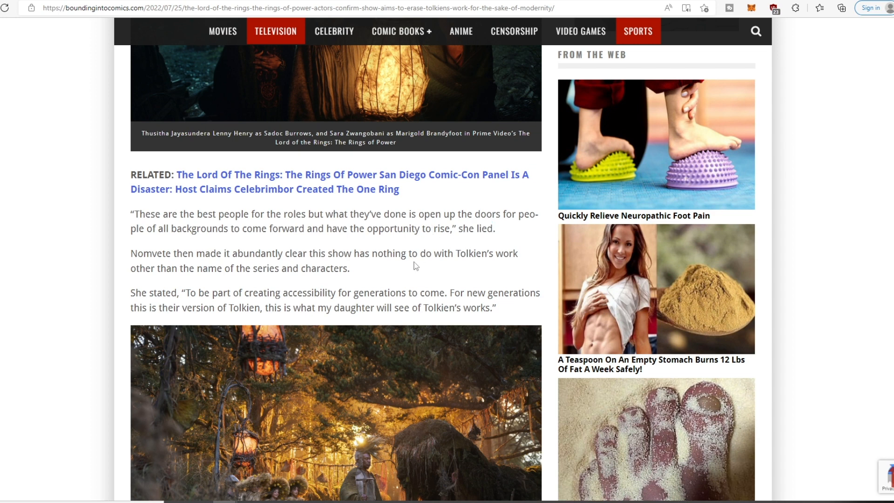
mouse_move(416, 257)
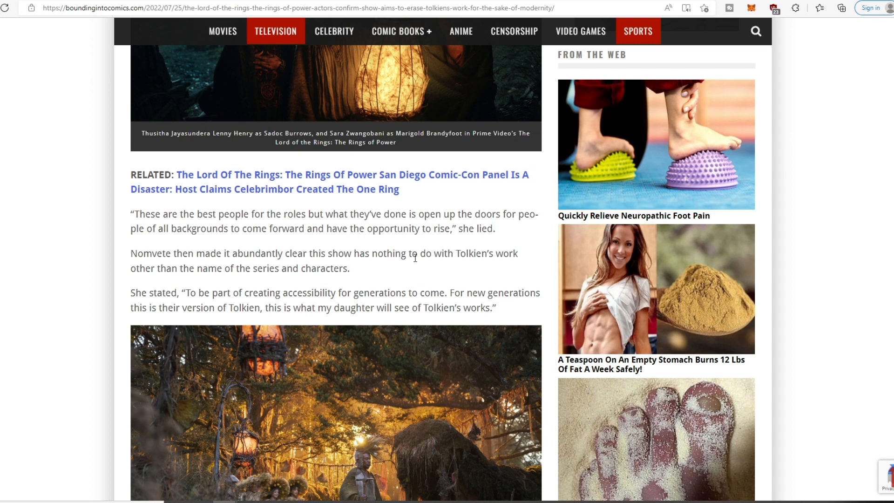
mouse_move(208, 255)
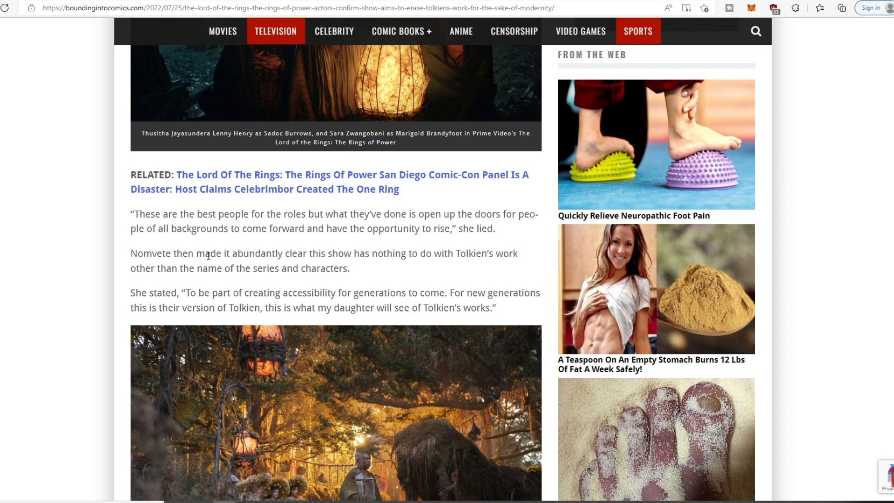
mouse_move(334, 257)
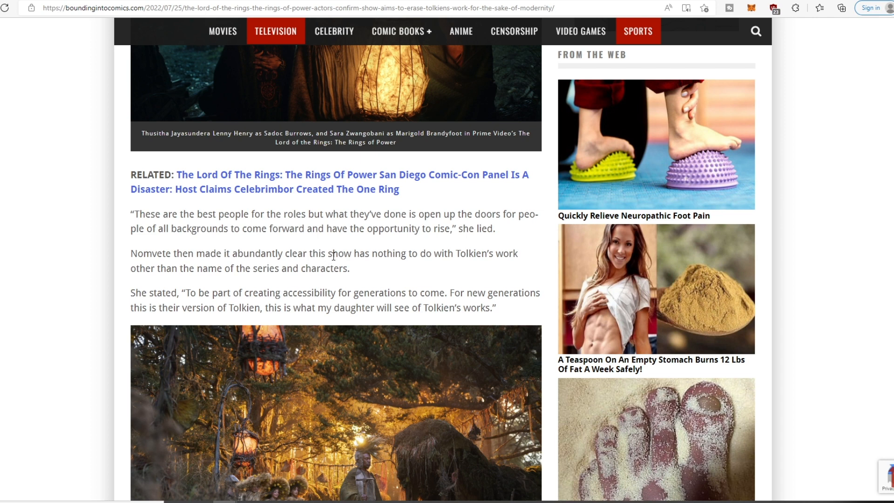
mouse_move(447, 263)
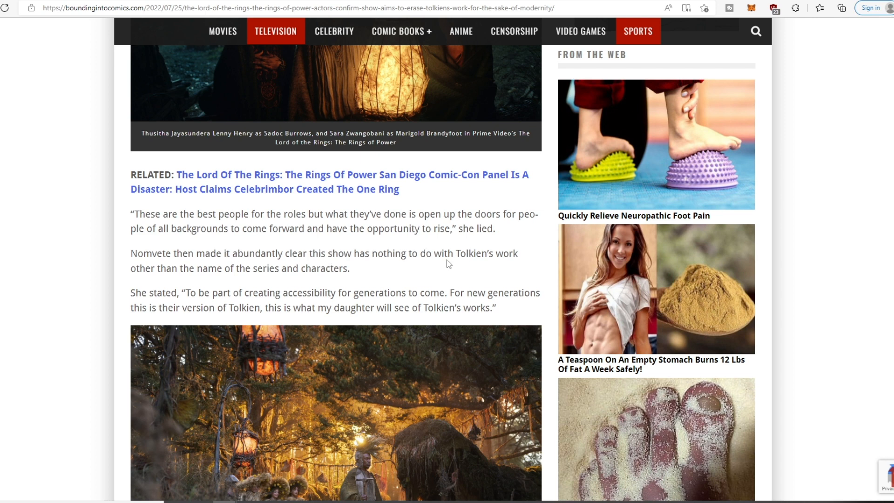
mouse_move(261, 270)
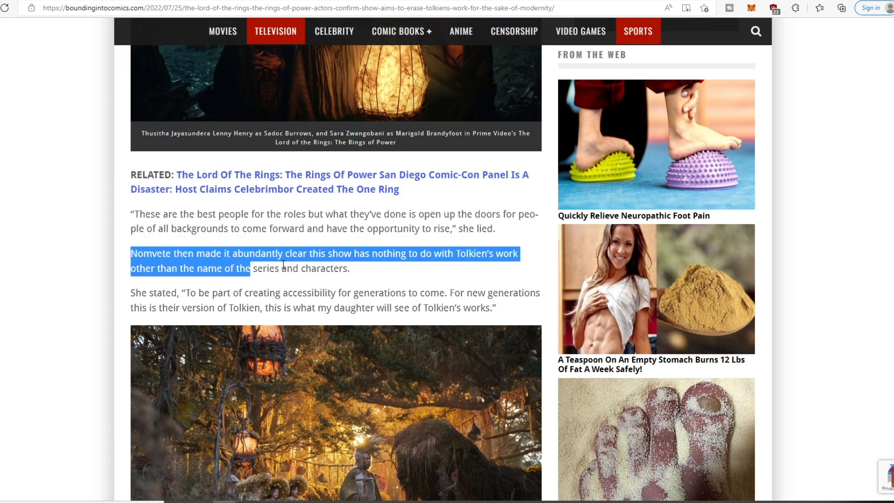
right_click(283, 264)
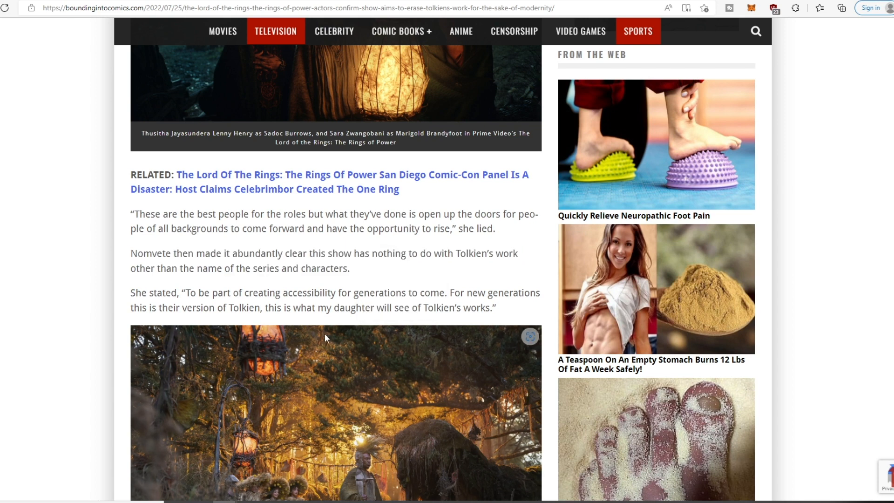
mouse_move(473, 344)
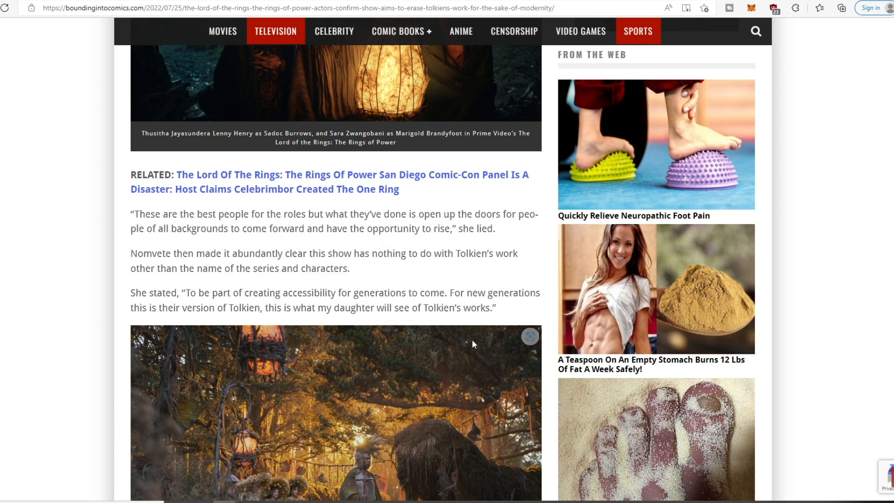
mouse_move(465, 338)
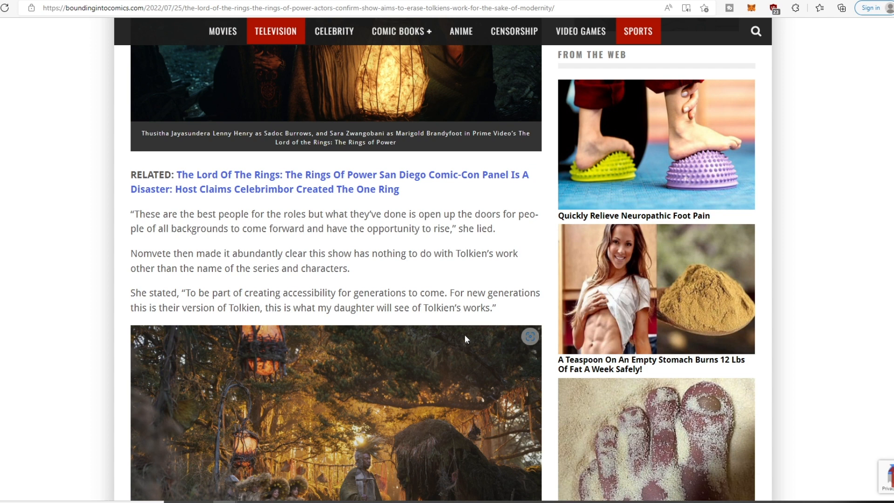
mouse_move(445, 360)
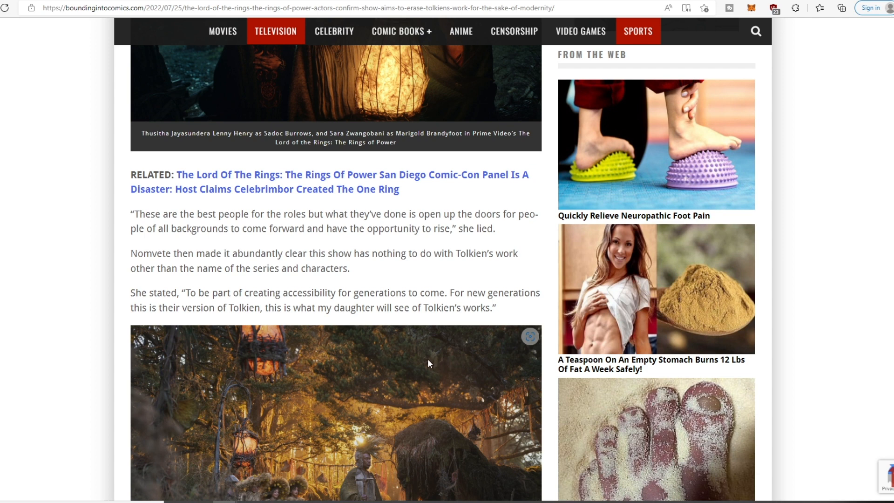
mouse_move(435, 374)
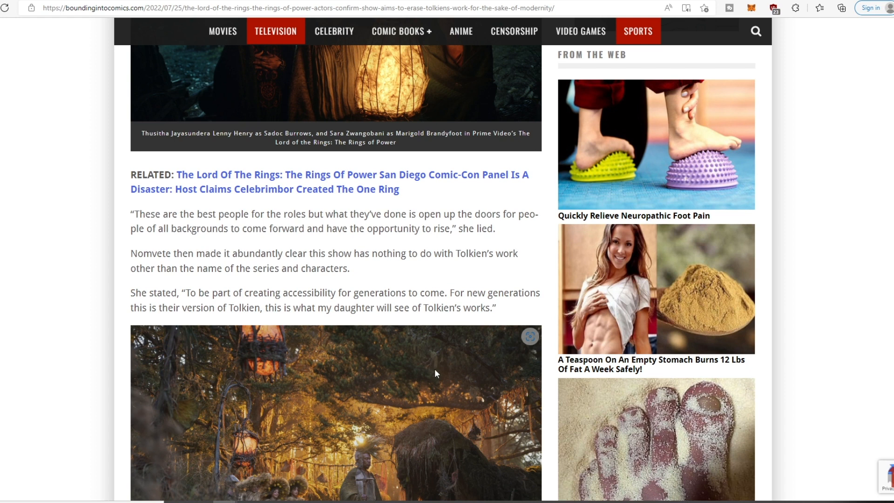
mouse_move(402, 335)
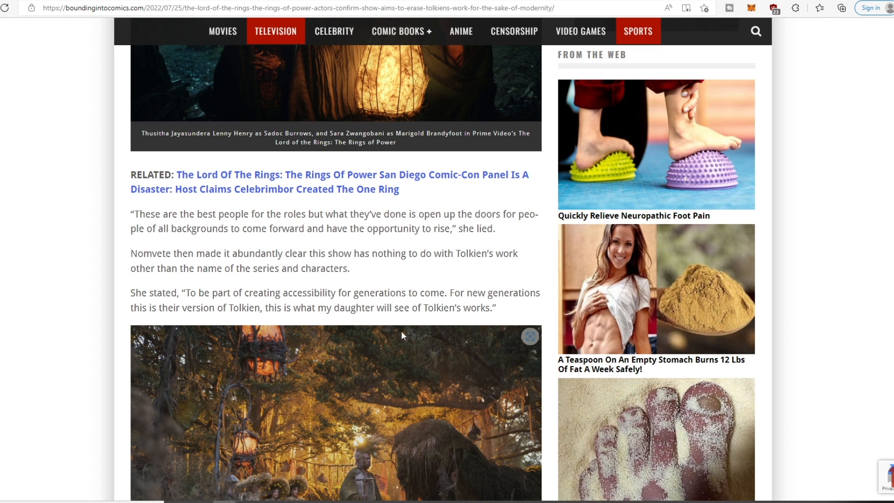
mouse_move(408, 352)
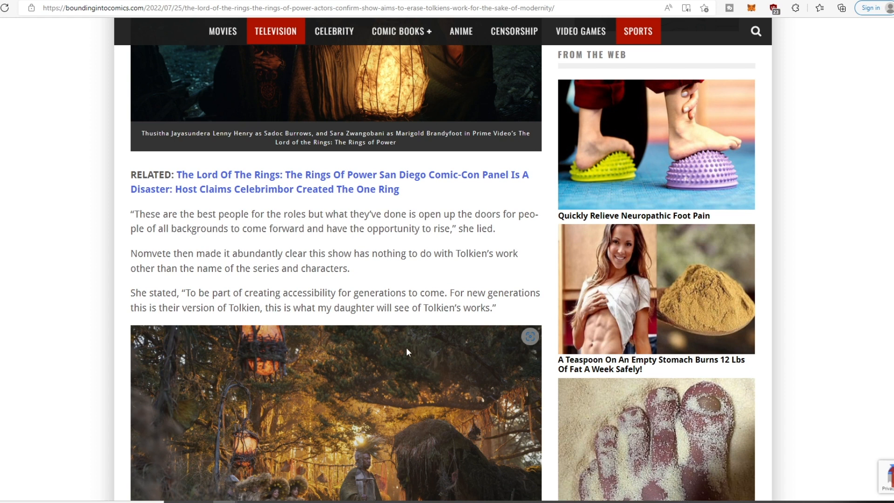
mouse_move(415, 348)
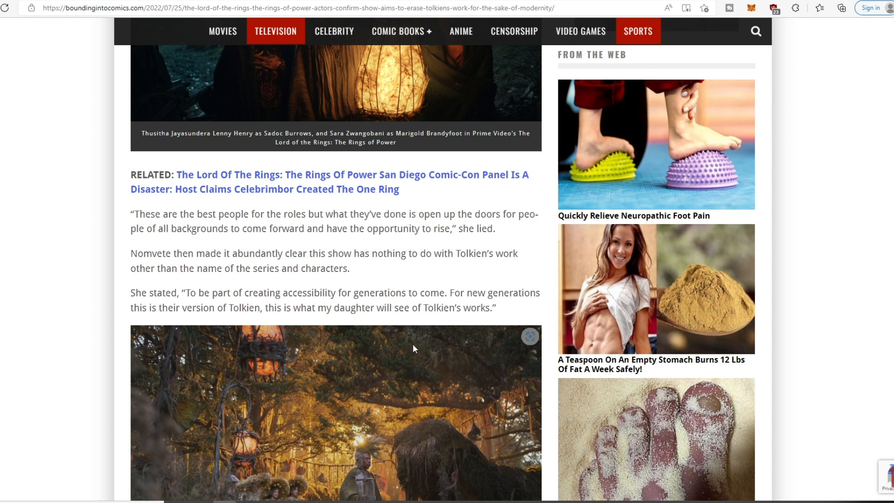
mouse_move(407, 340)
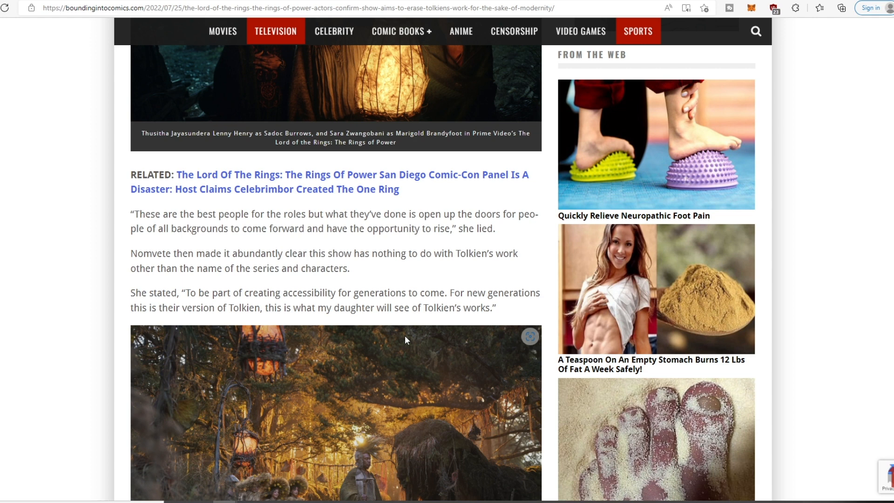
mouse_move(415, 333)
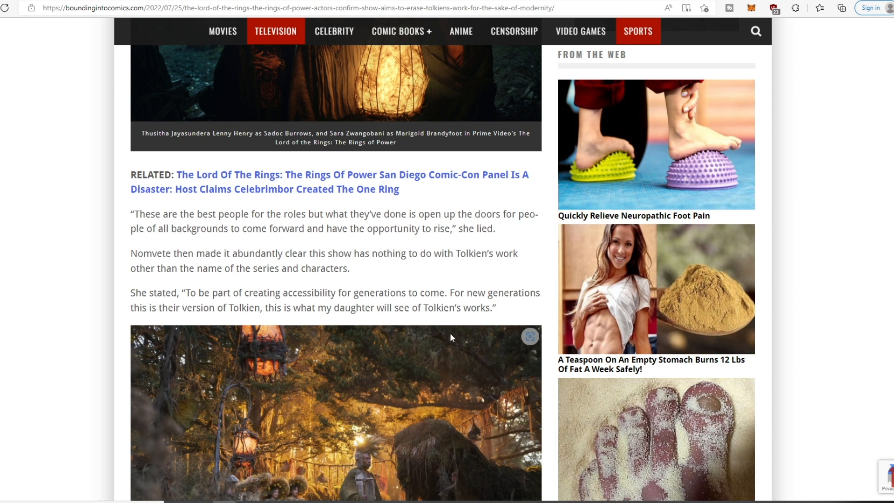
mouse_move(249, 296)
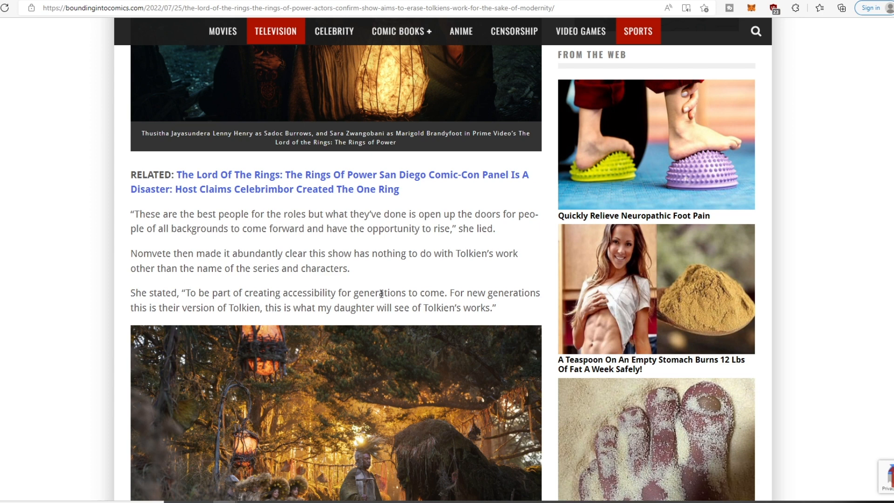
mouse_move(455, 296)
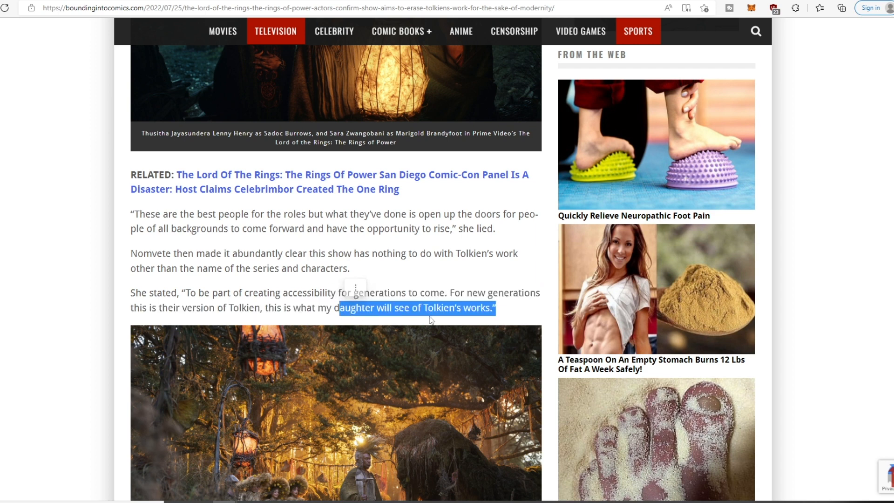
mouse_move(412, 314)
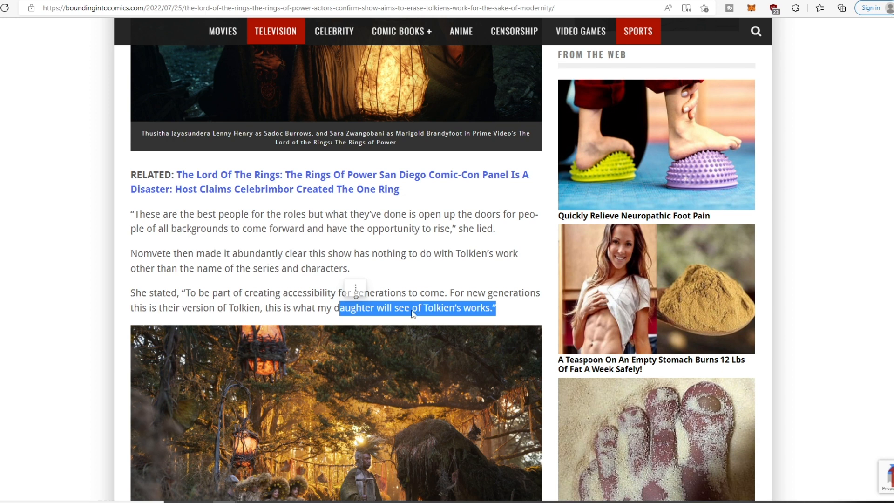
click(354, 308)
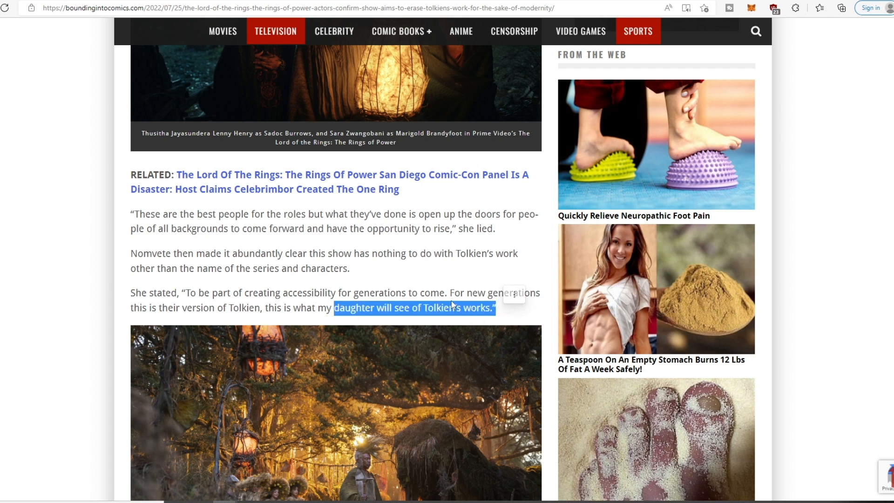
mouse_move(271, 289)
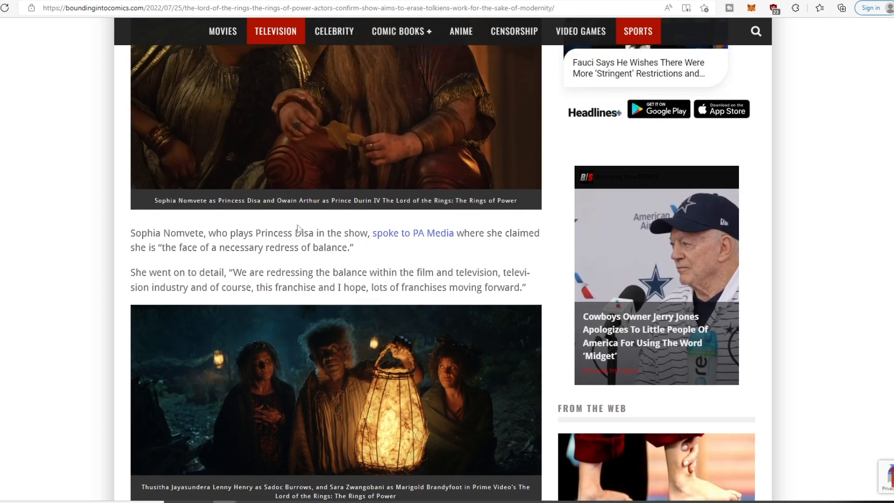
scroll(up, 3)
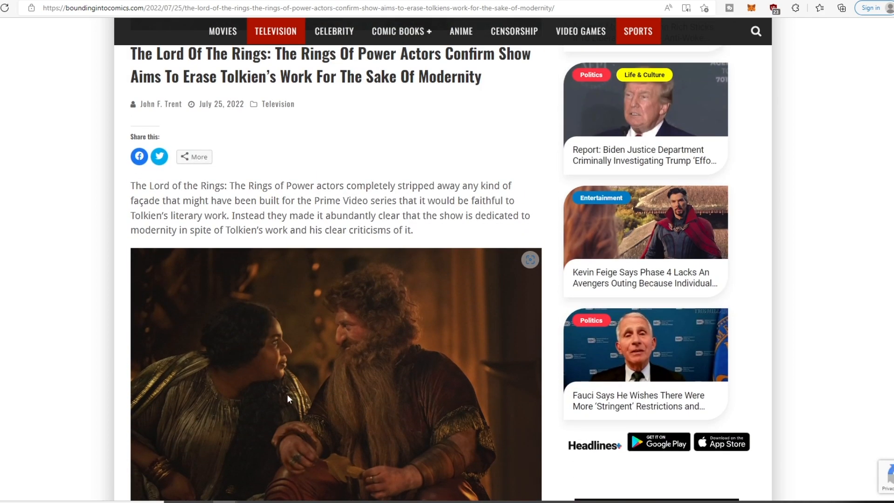
scroll(down, 3)
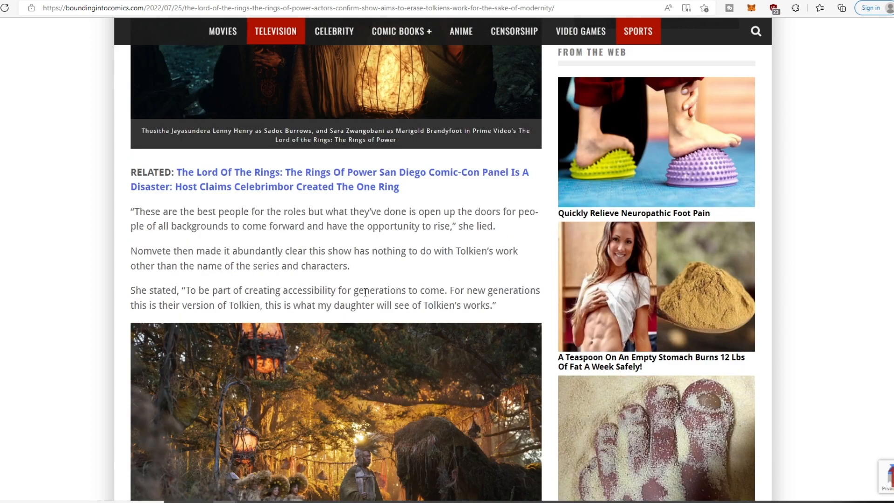
mouse_move(360, 285)
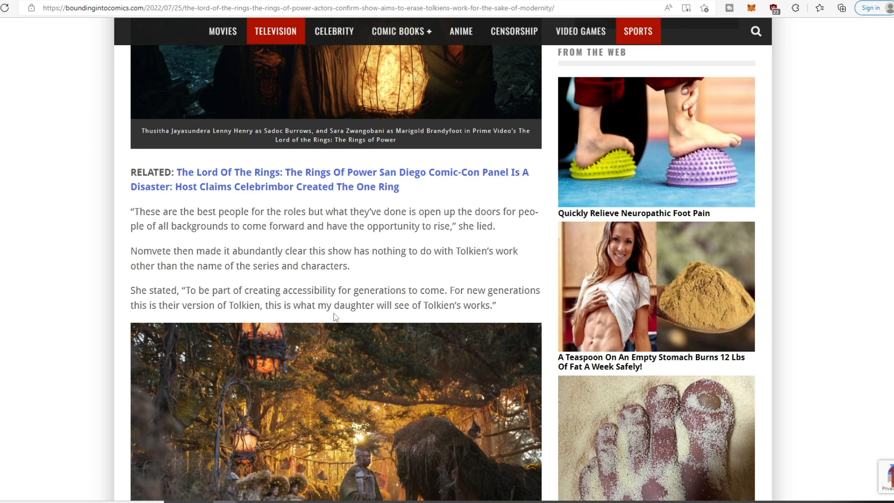
Scroll past the Sadoc Burrows photo to the passage calling the show an erasure of Tolkien
scroll(down, 3)
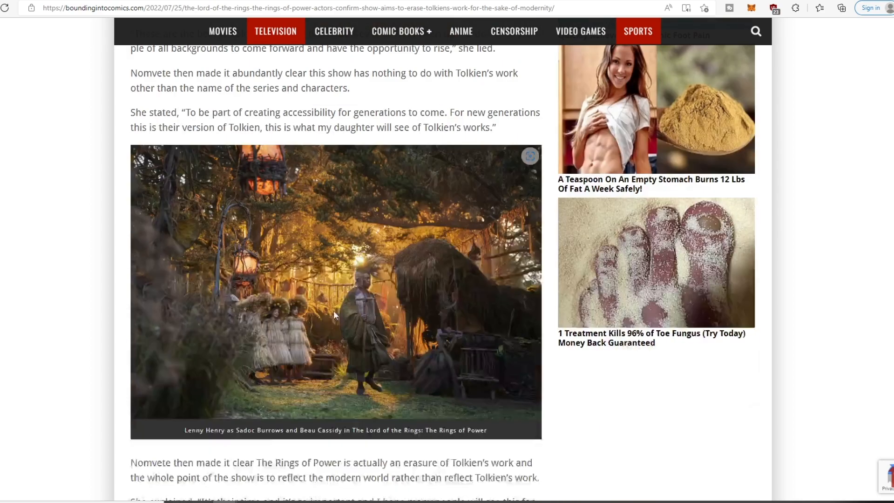
scroll(down, 3)
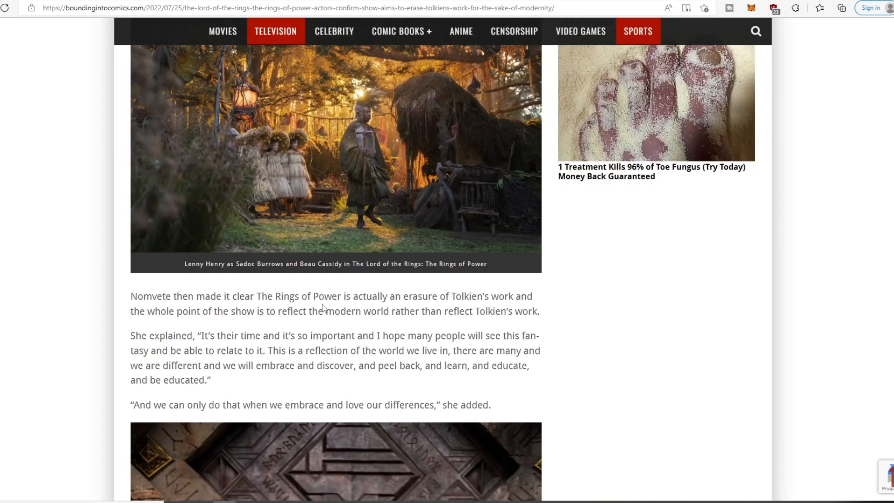
scroll(up, 3)
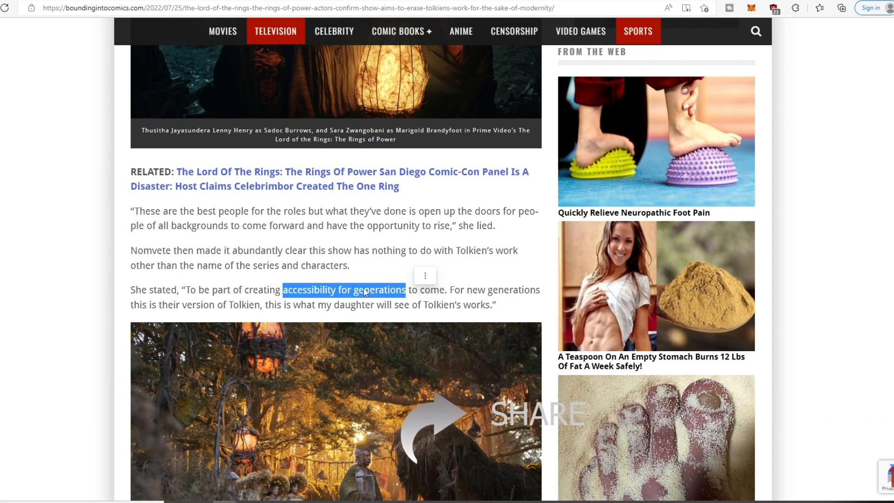
scroll(down, 3)
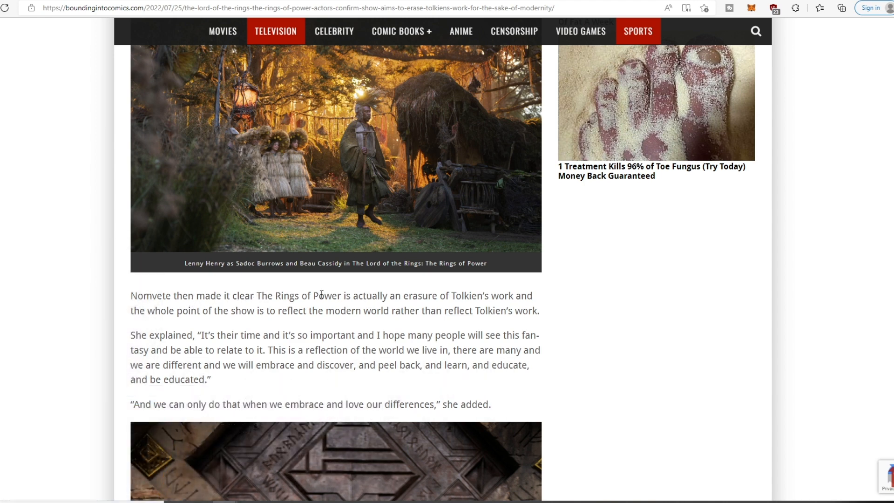
mouse_move(483, 293)
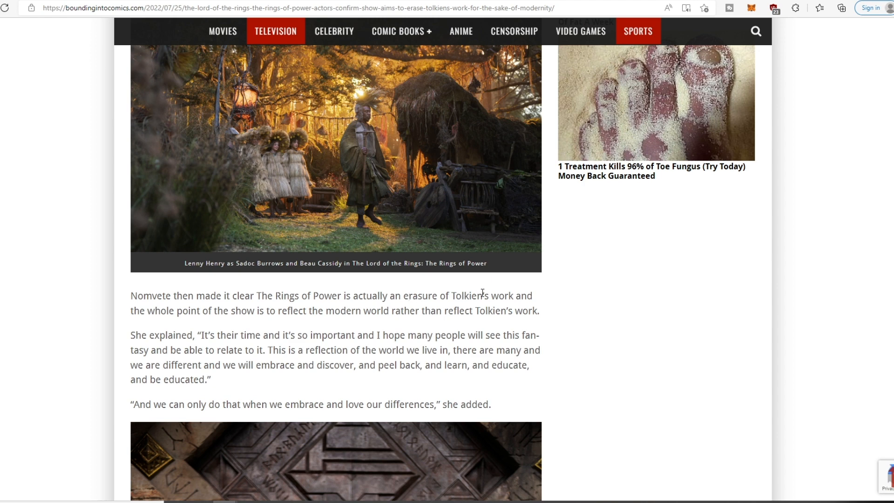
mouse_move(213, 311)
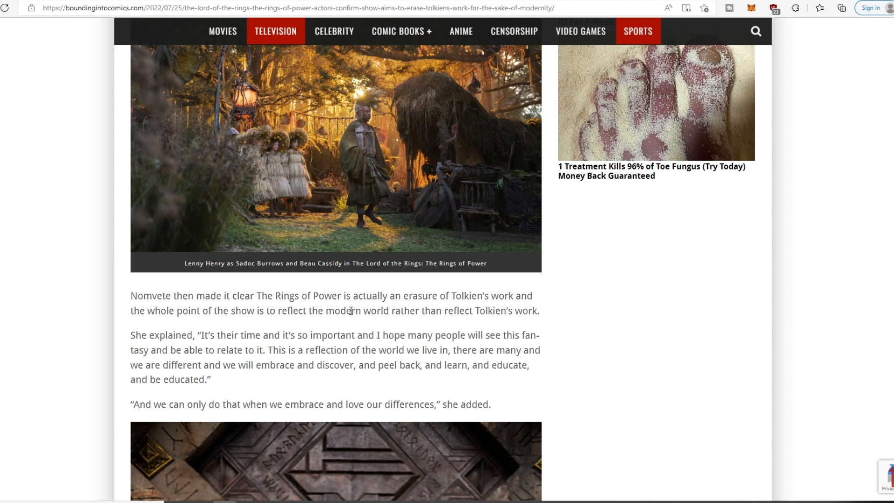
mouse_move(446, 296)
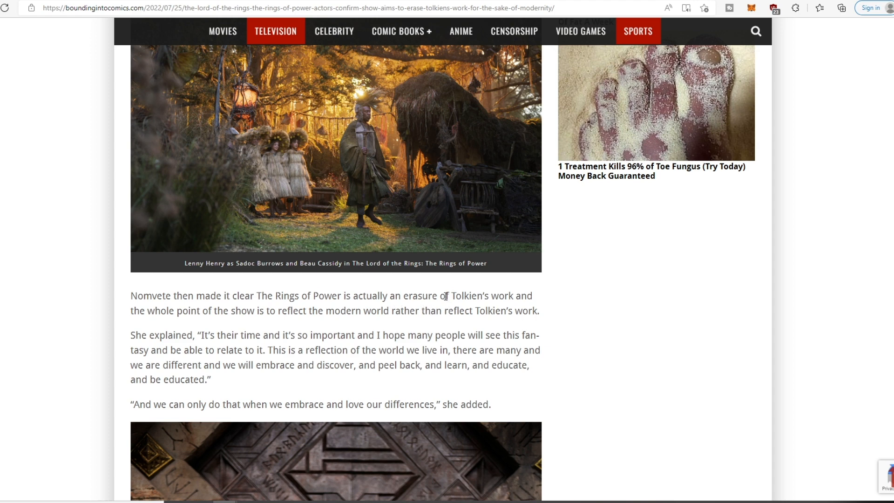
mouse_move(473, 289)
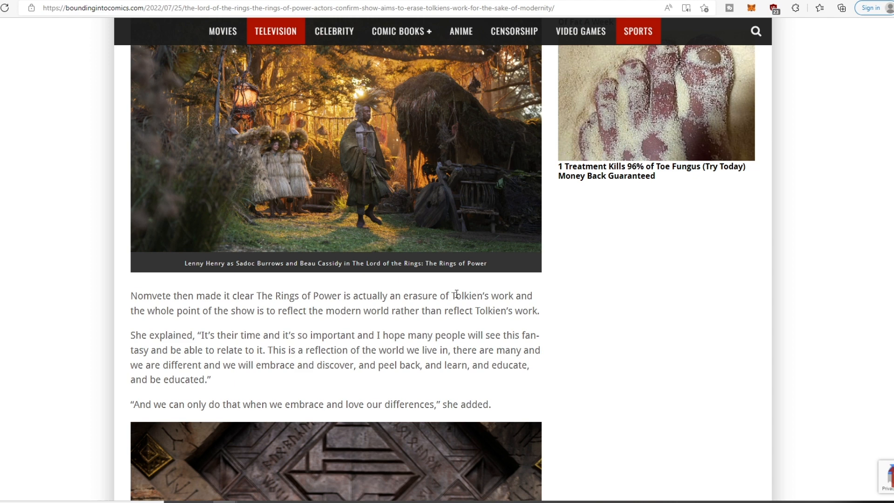
mouse_move(313, 336)
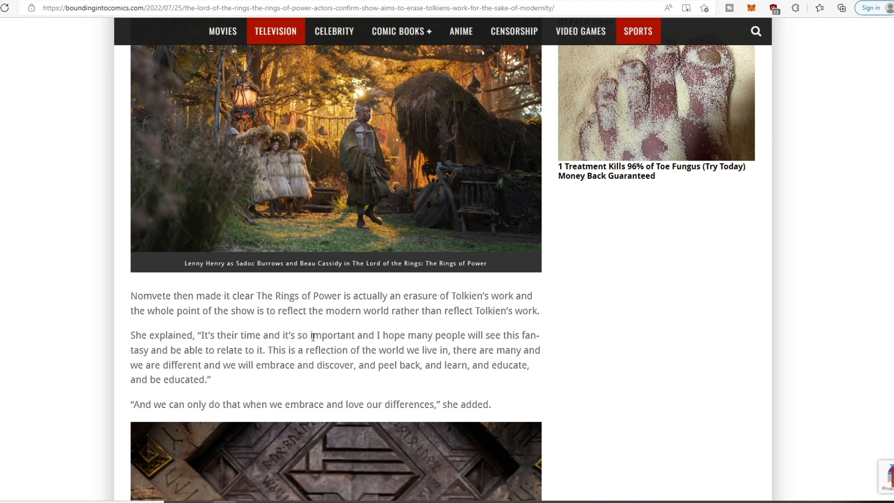
mouse_move(473, 335)
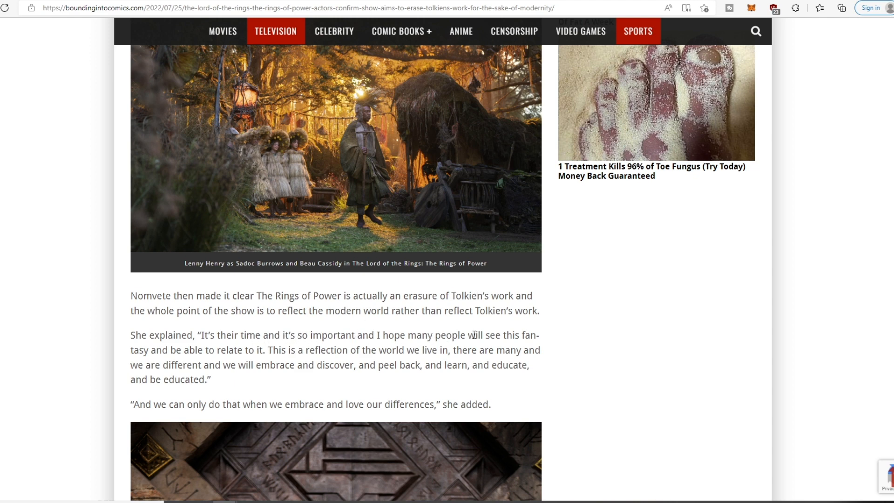
mouse_move(162, 352)
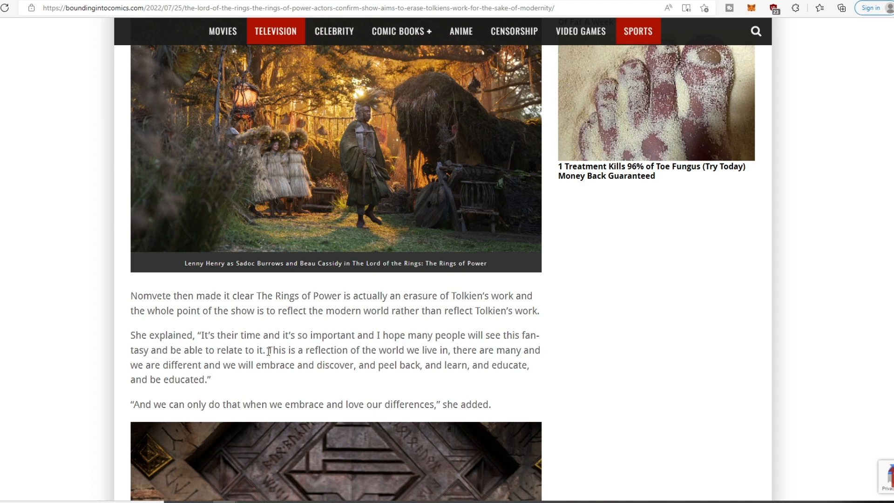
mouse_move(268, 350)
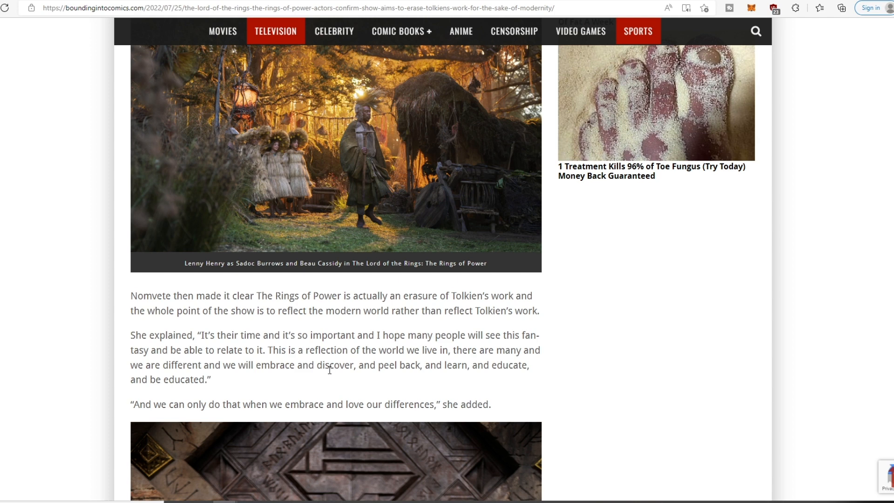
mouse_move(489, 365)
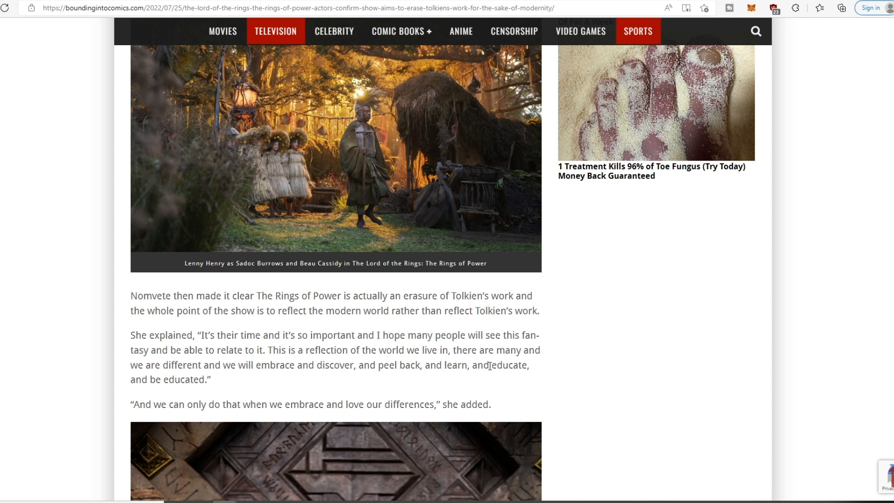
mouse_move(418, 365)
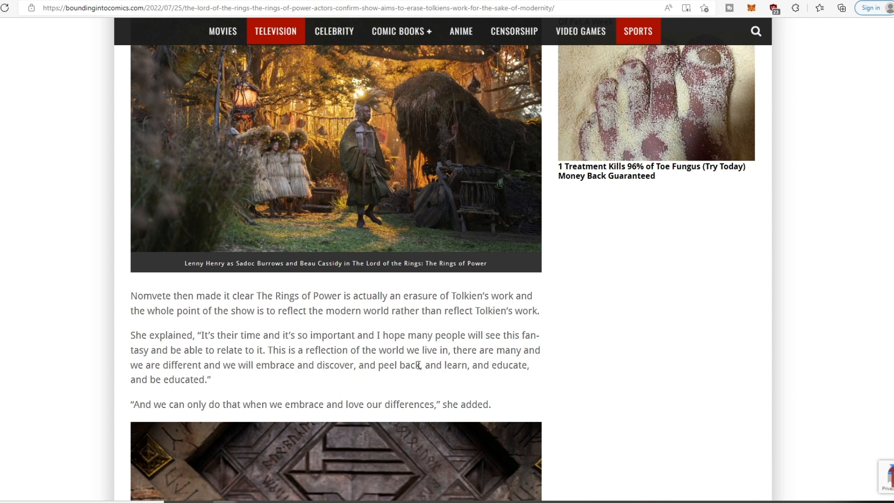
mouse_move(457, 351)
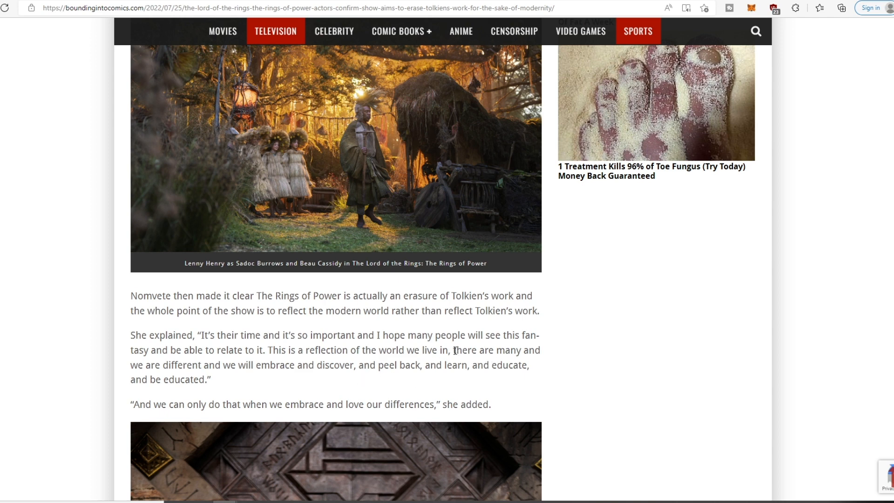
mouse_move(453, 347)
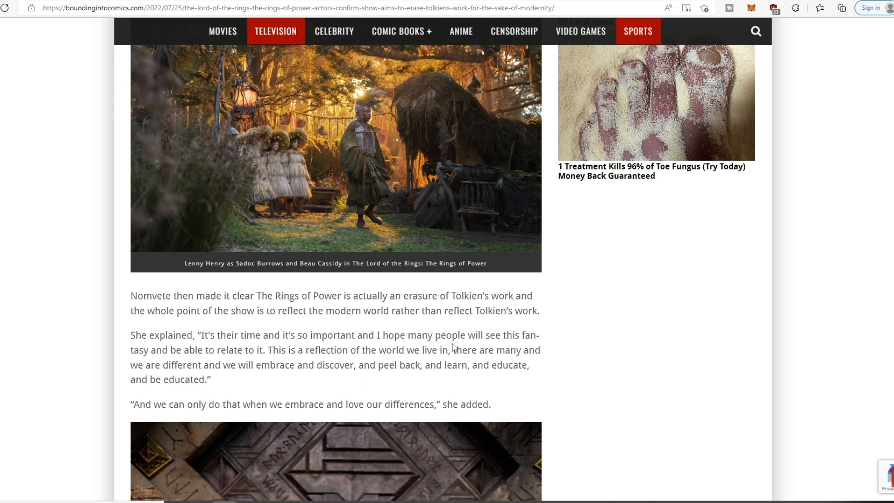
mouse_move(215, 410)
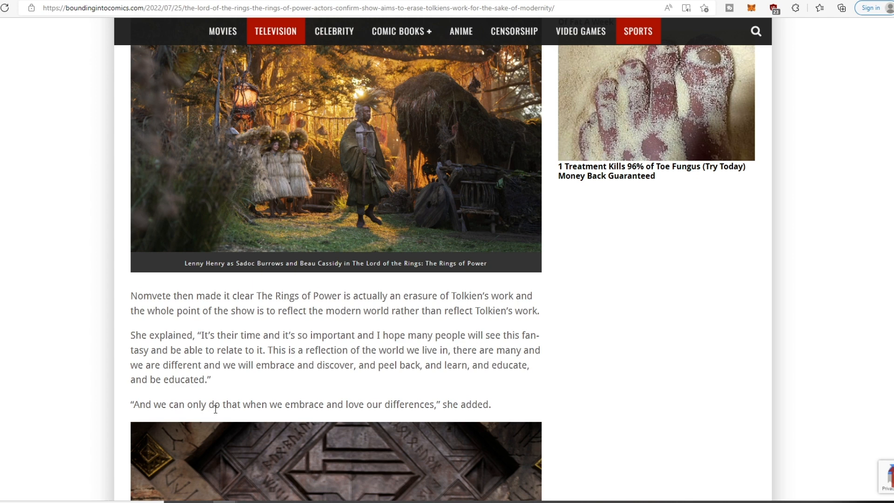
mouse_move(336, 405)
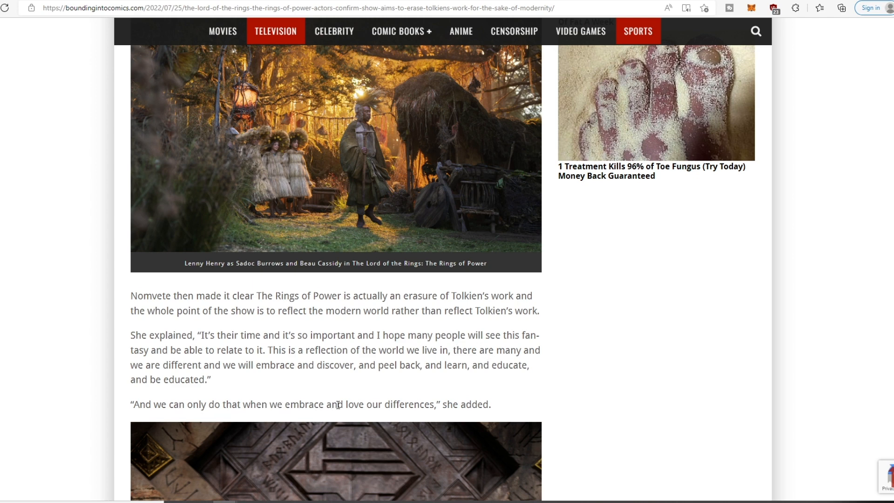
mouse_move(445, 392)
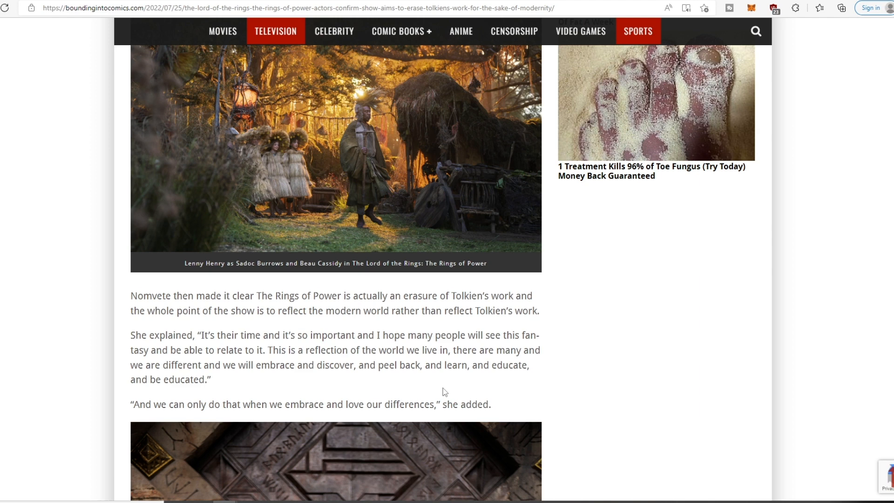
Highlight 'being a mother' and 'being a curvaceous woman' in Nomvete's poster-child quote
scroll(down, 3)
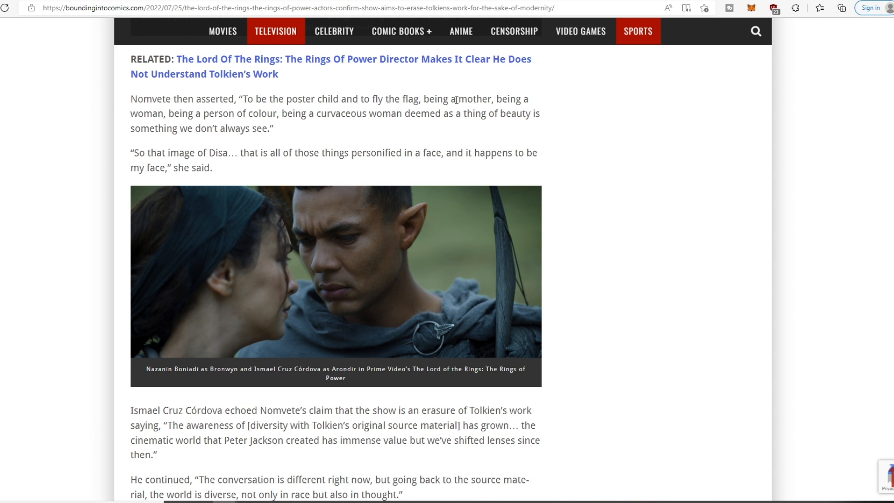
mouse_move(178, 114)
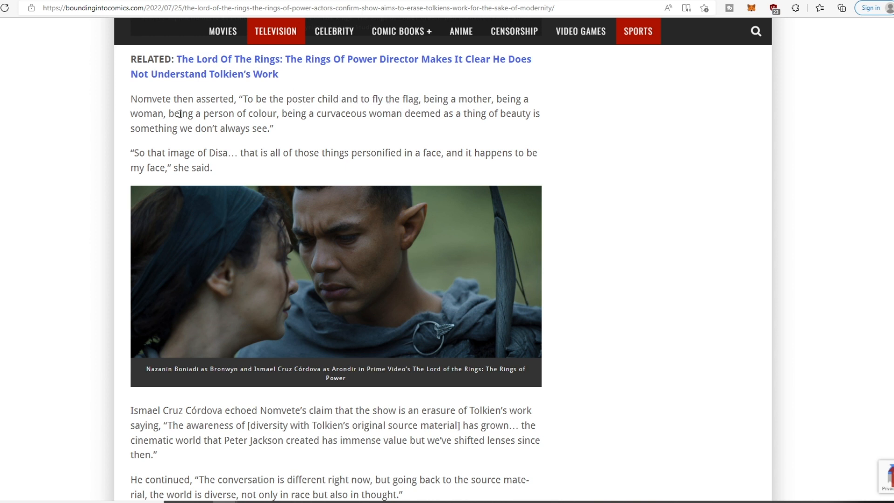
mouse_move(336, 113)
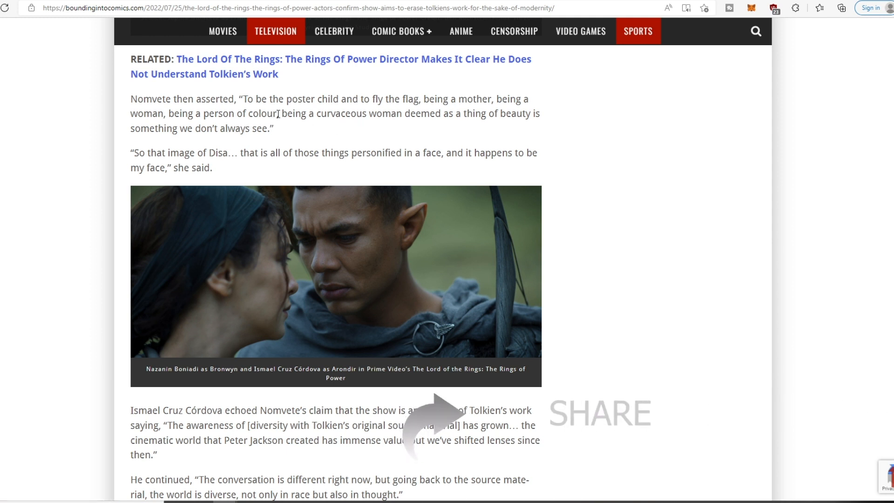
drag(166, 114, 276, 114)
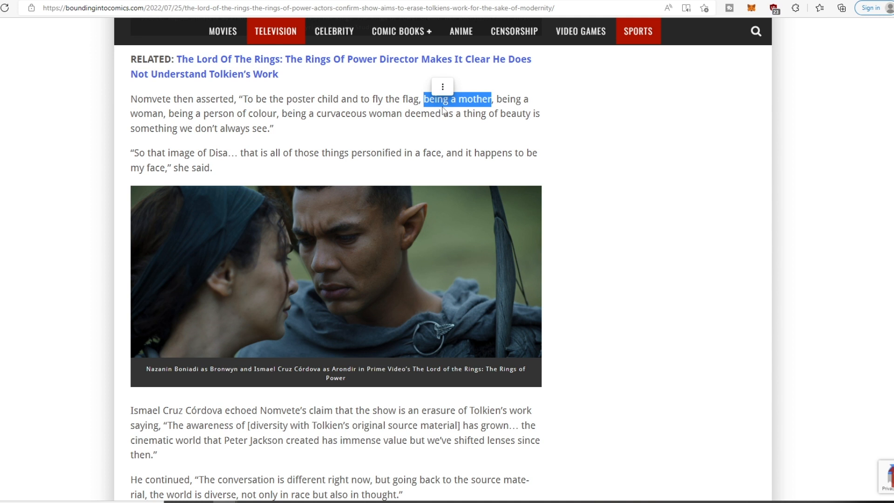
mouse_move(401, 111)
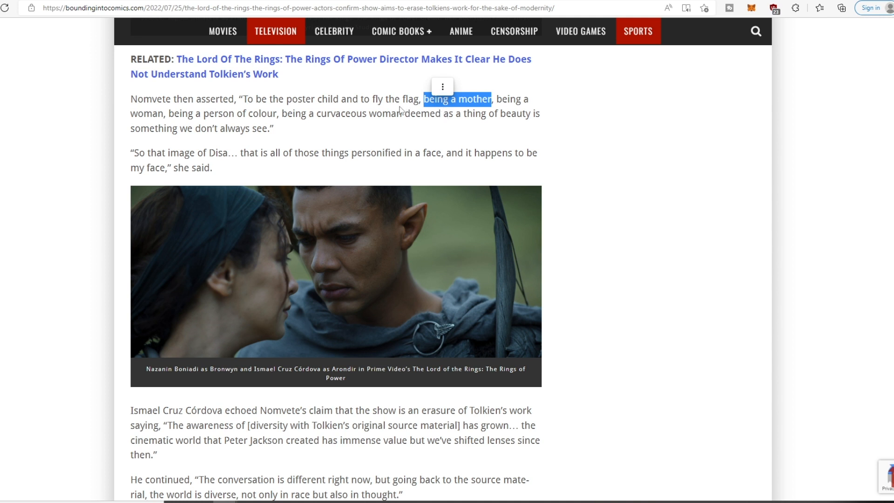
double_click(394, 99)
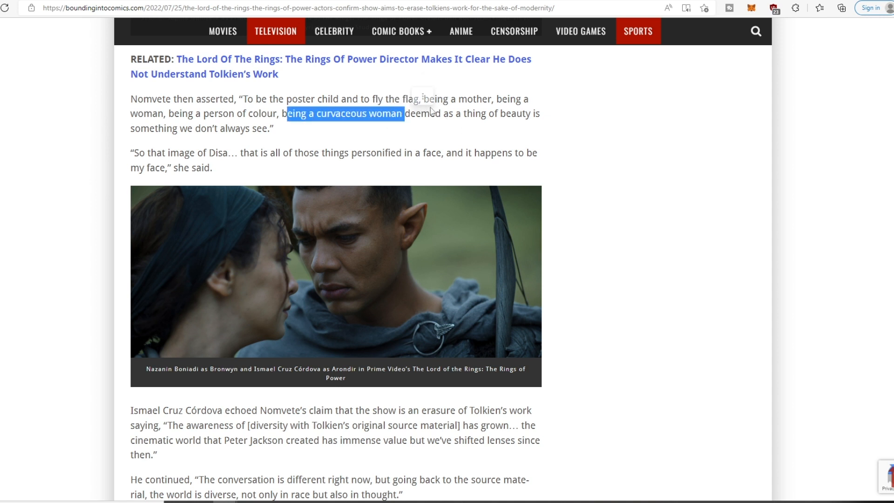
mouse_move(488, 98)
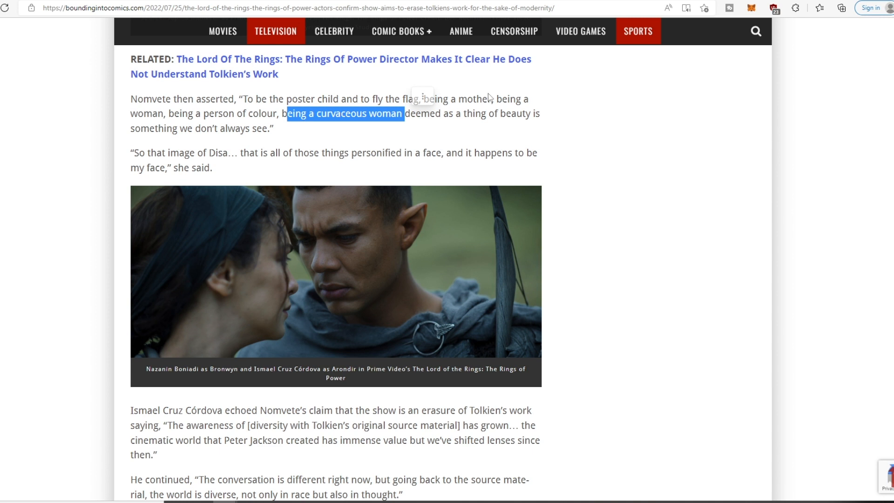
mouse_move(485, 93)
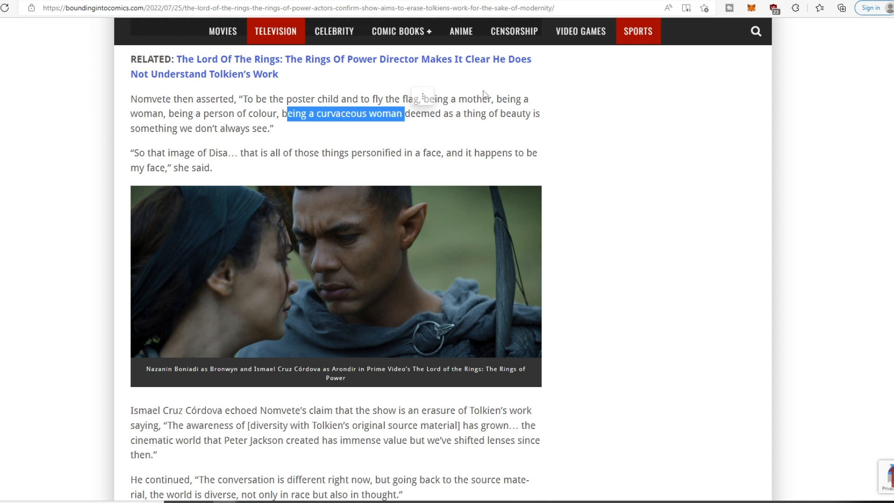
mouse_move(259, 152)
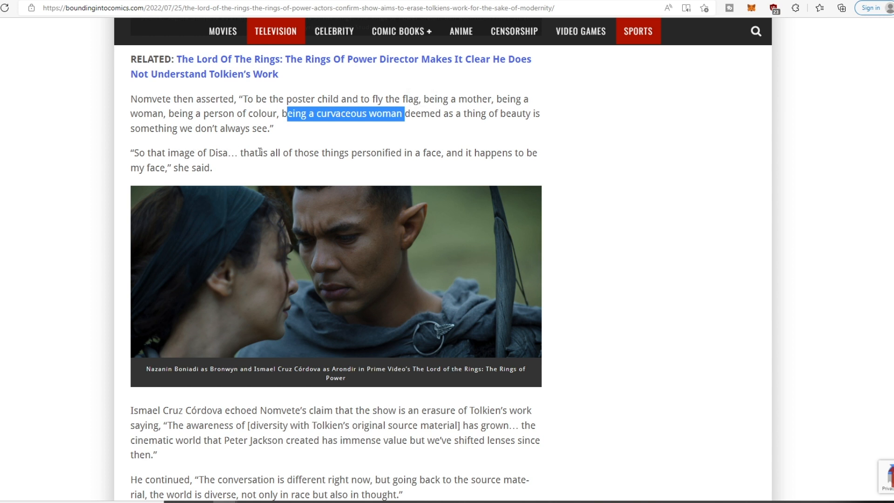
mouse_move(297, 156)
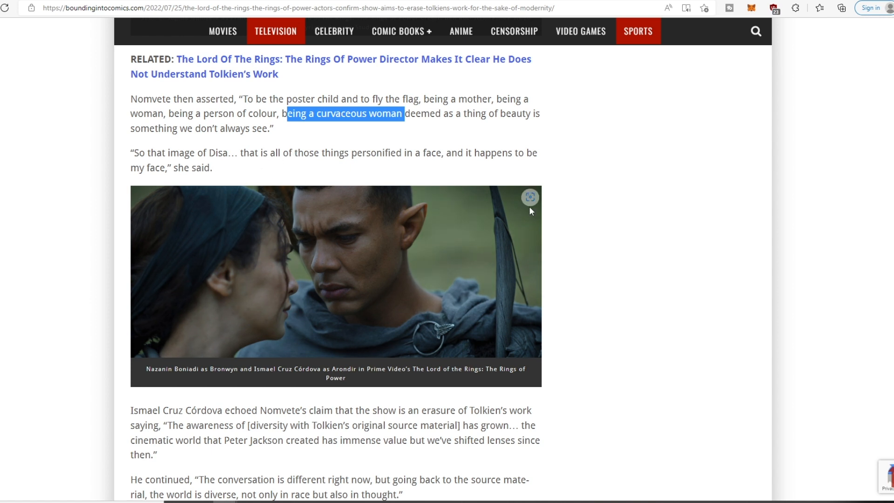
mouse_move(353, 239)
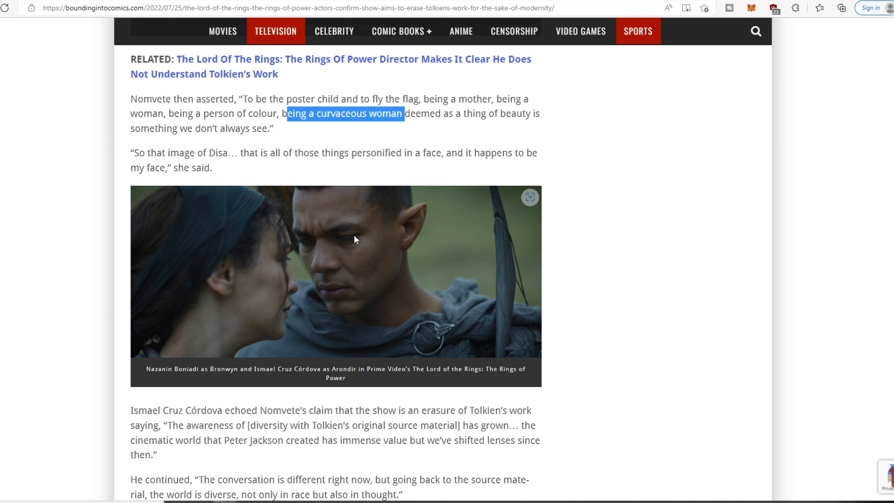
mouse_move(368, 219)
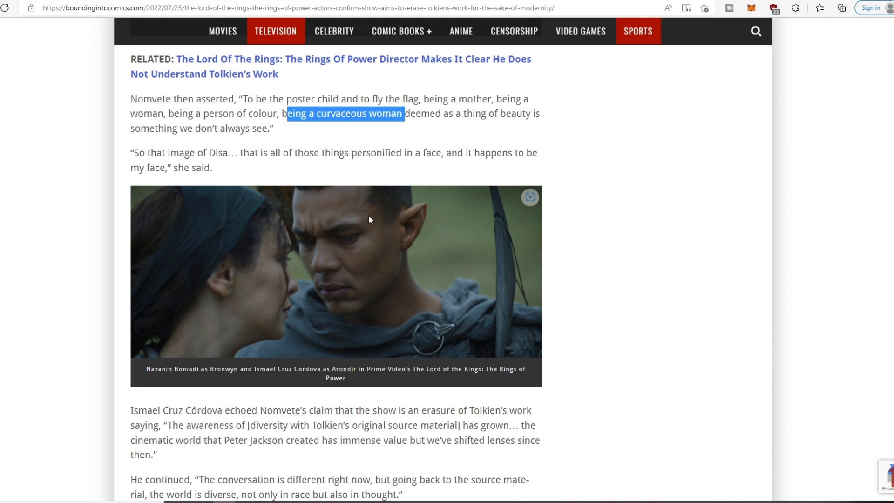
mouse_move(313, 283)
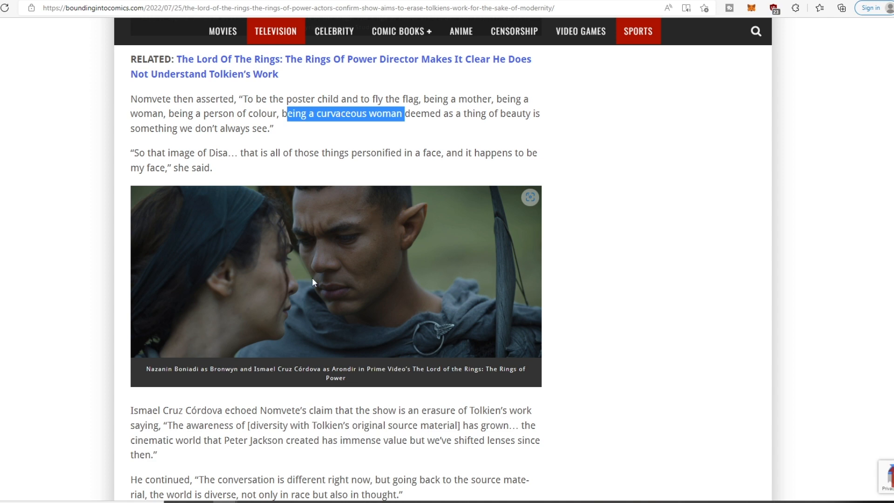
Scroll to Córdova's remarks about a diverse mix and people from diverse backgrounds
scroll(down, 3)
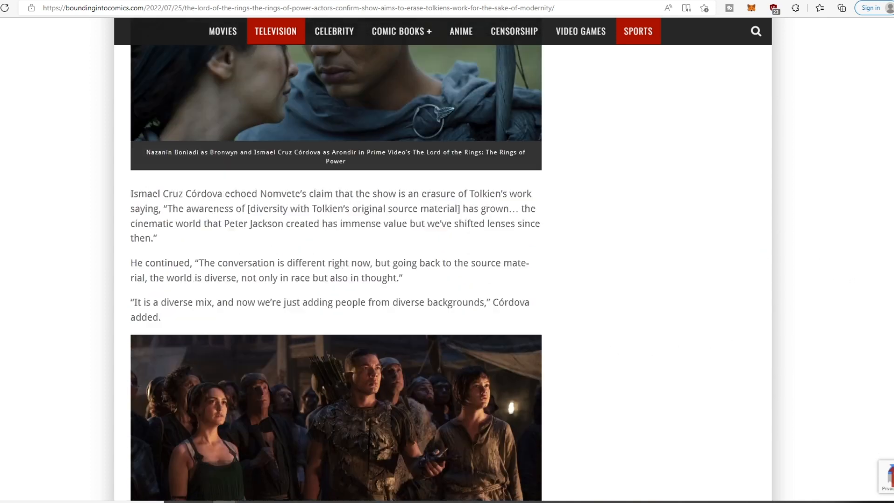
scroll(up, 3)
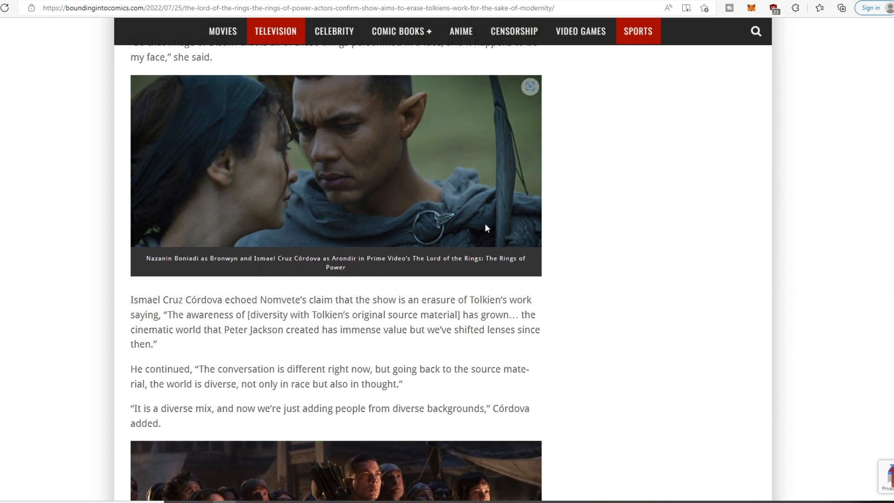
scroll(down, 3)
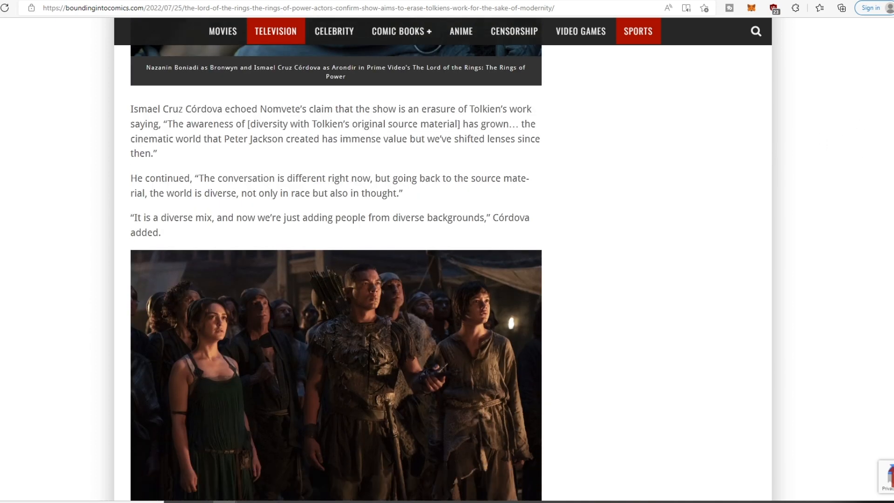
scroll(up, 3)
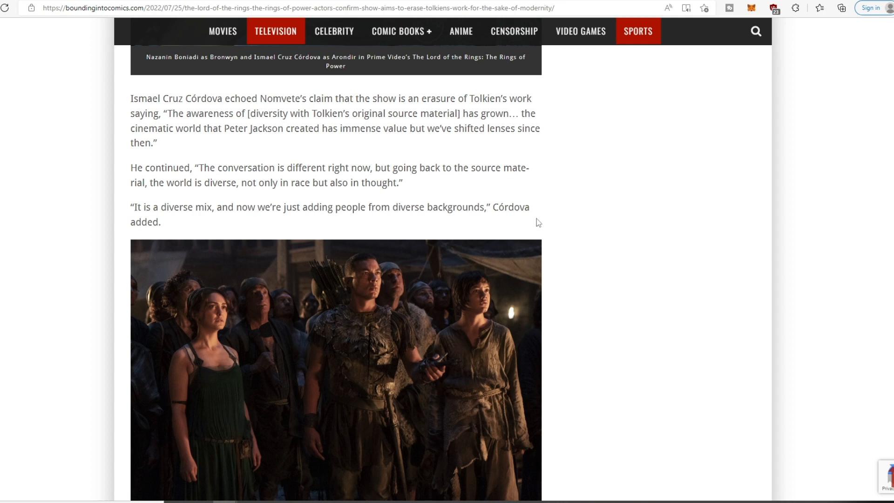
scroll(down, 3)
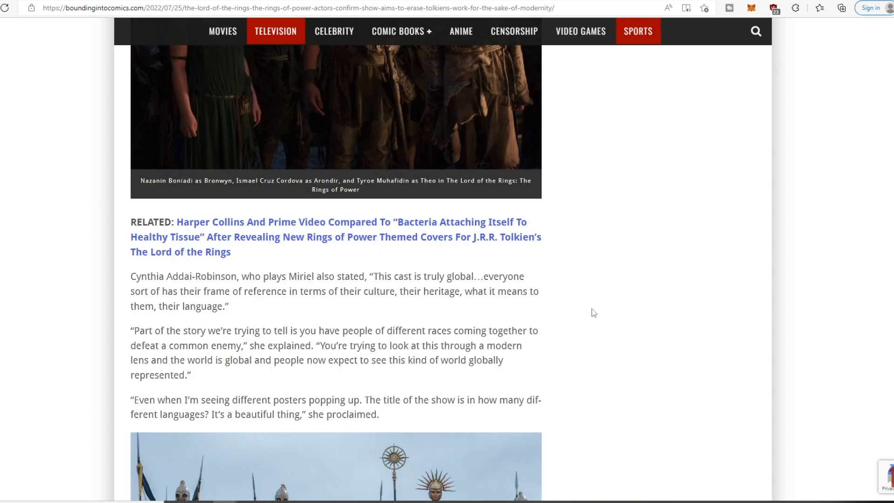
mouse_move(576, 304)
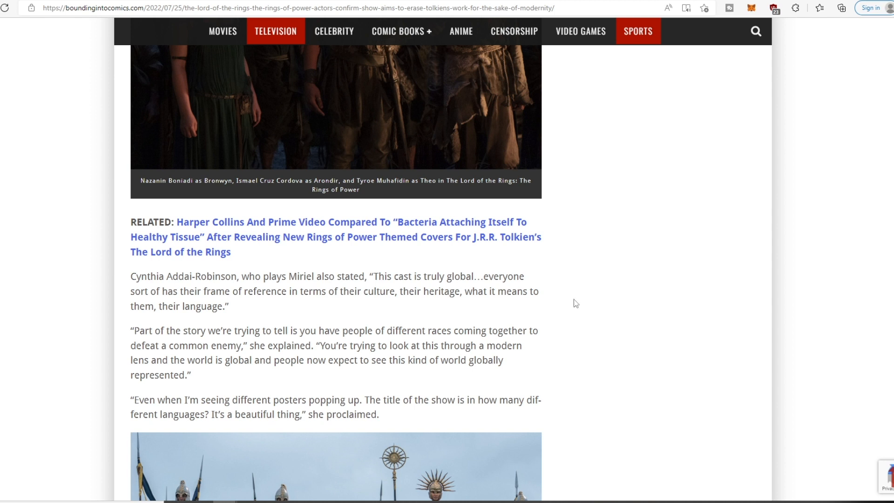
mouse_move(589, 314)
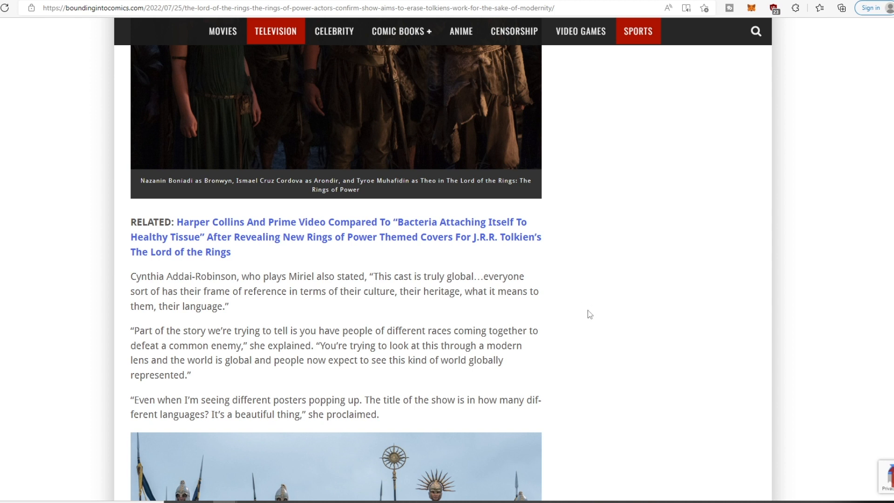
mouse_move(590, 314)
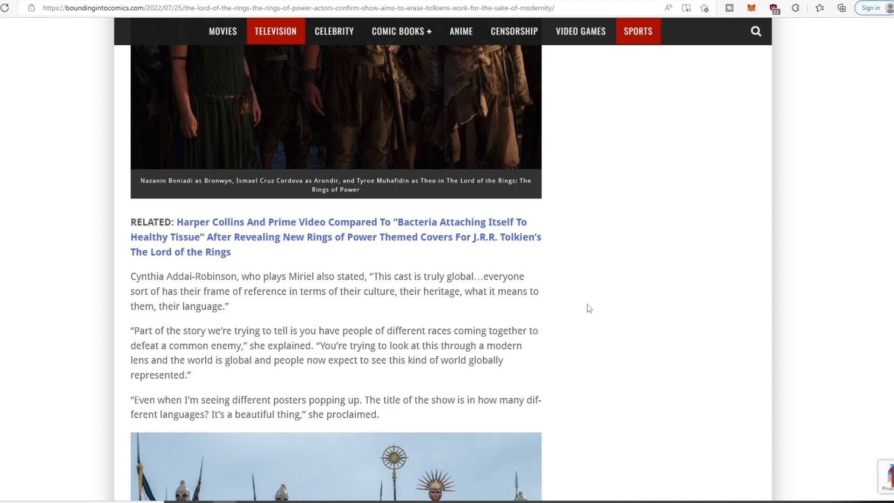
mouse_move(584, 310)
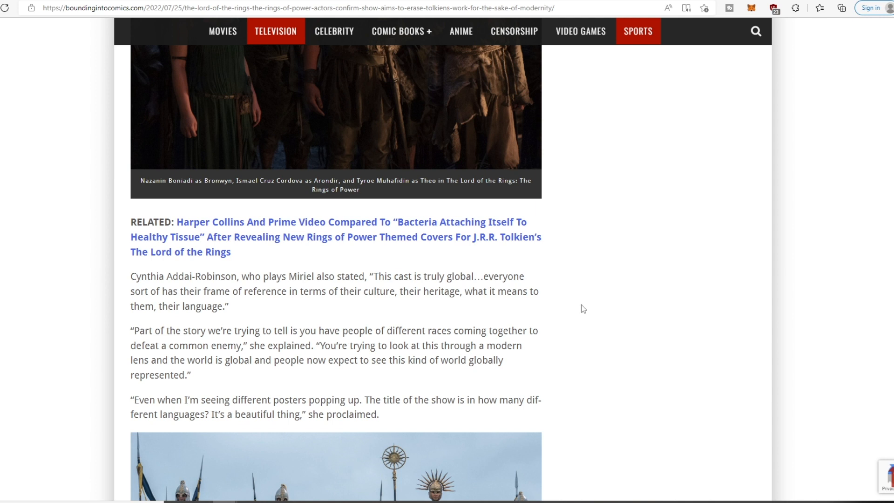
mouse_move(575, 313)
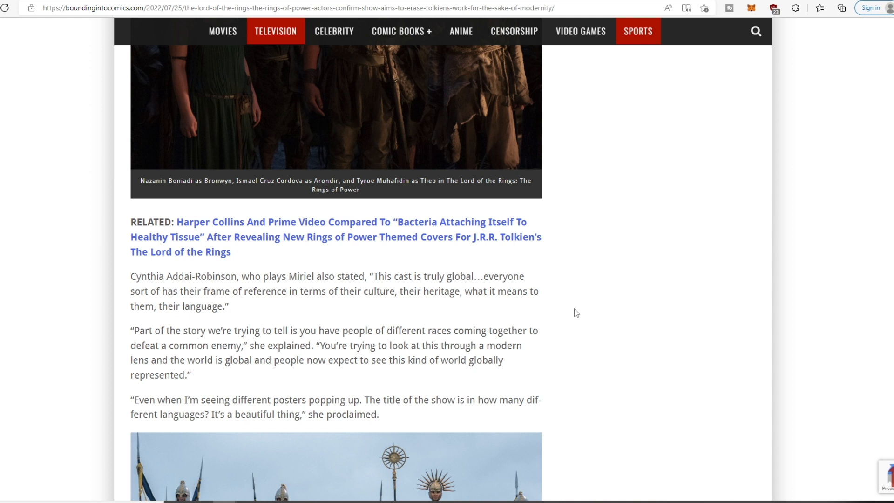
mouse_move(579, 310)
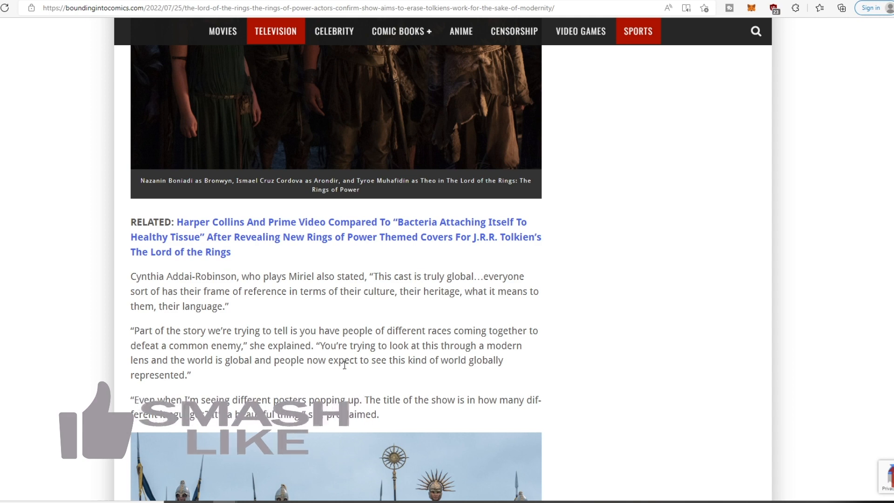
mouse_move(286, 375)
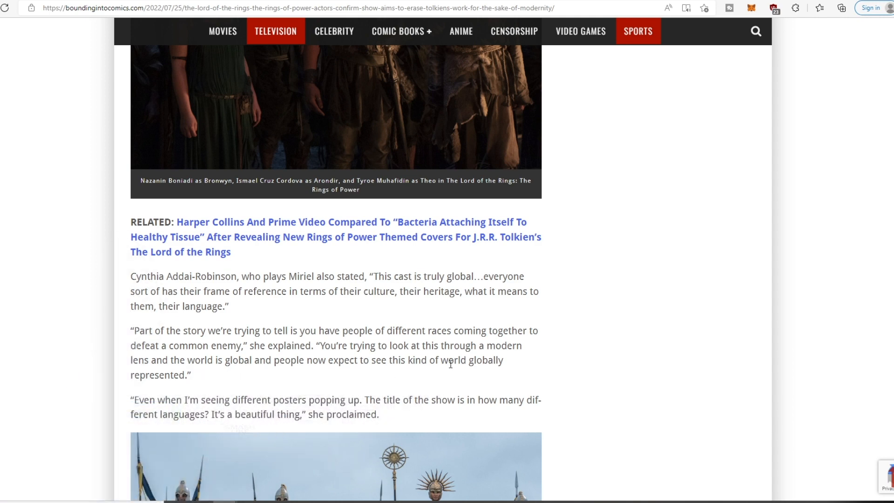
mouse_move(209, 402)
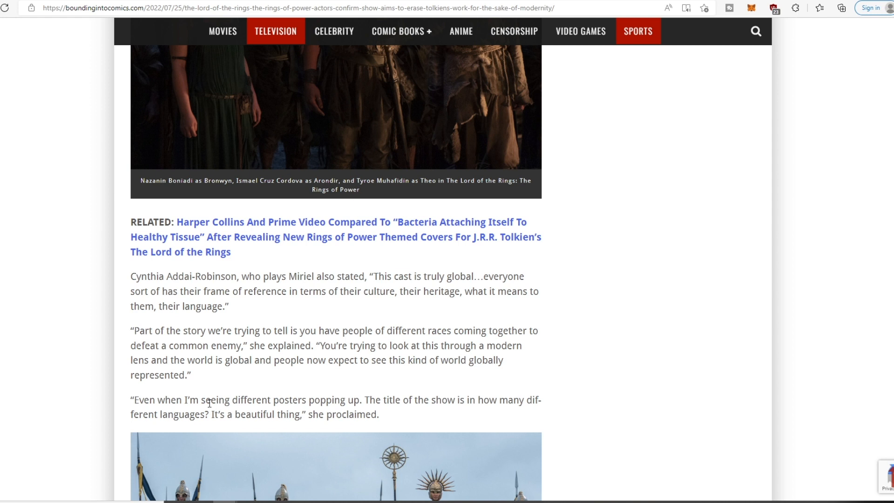
mouse_move(385, 405)
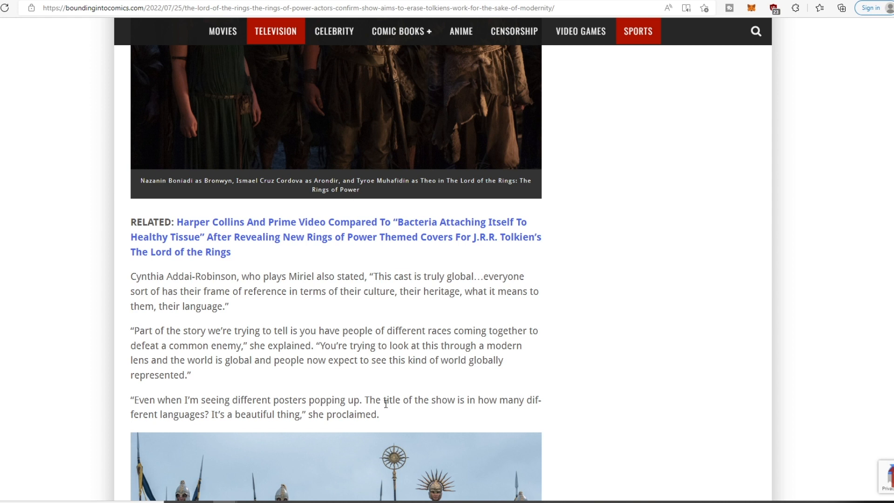
mouse_move(492, 406)
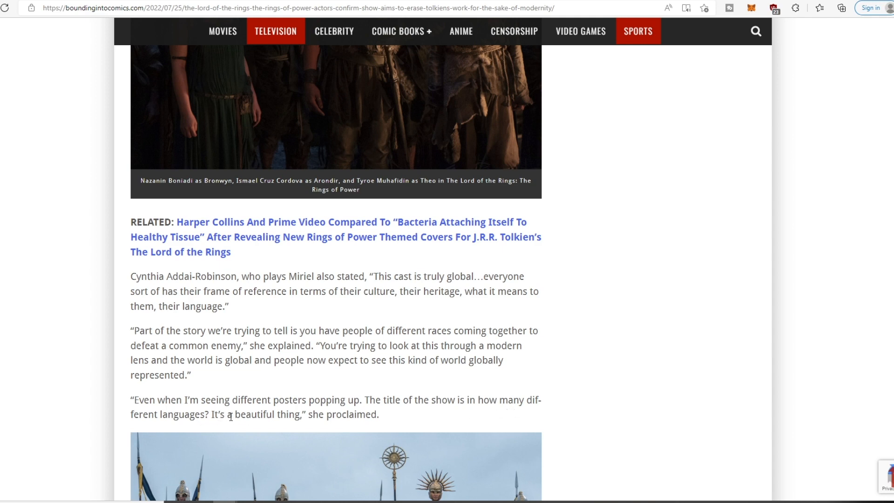
Scroll past the Queen Regent Miriel photos to Tolkien's letter quotes on applicability versus allegory
scroll(down, 3)
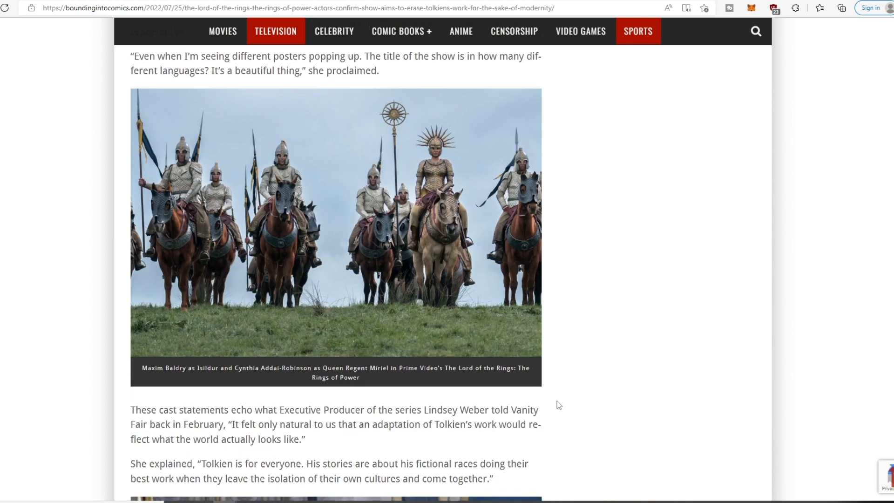
mouse_move(552, 393)
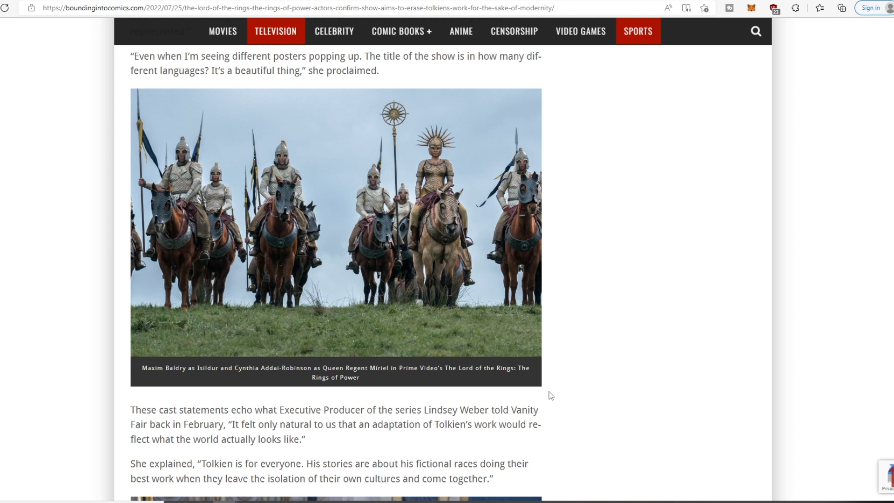
mouse_move(551, 387)
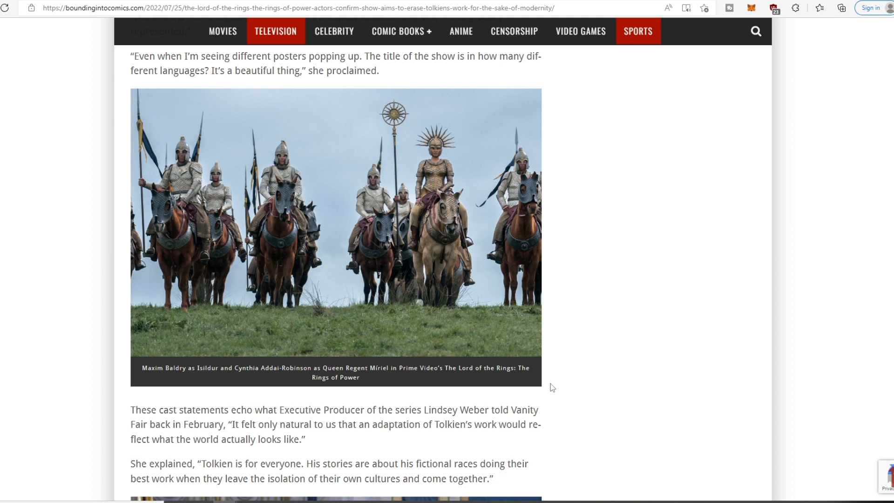
scroll(down, 3)
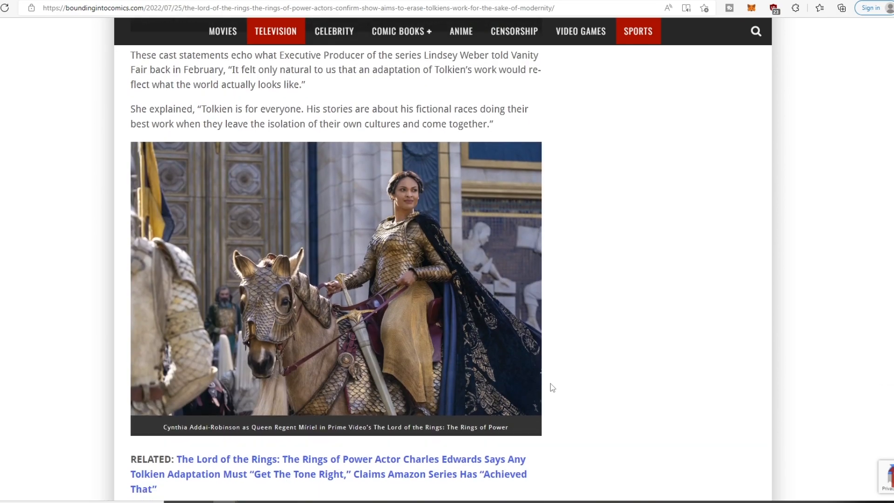
scroll(down, 3)
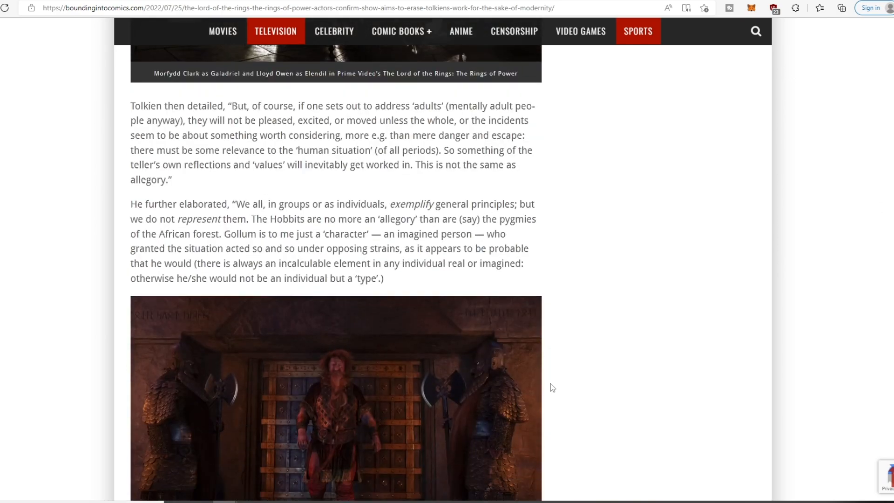
Scroll past the Prince Durin IV photo to the concluding Prime Video paragraph and next-article link
scroll(down, 3)
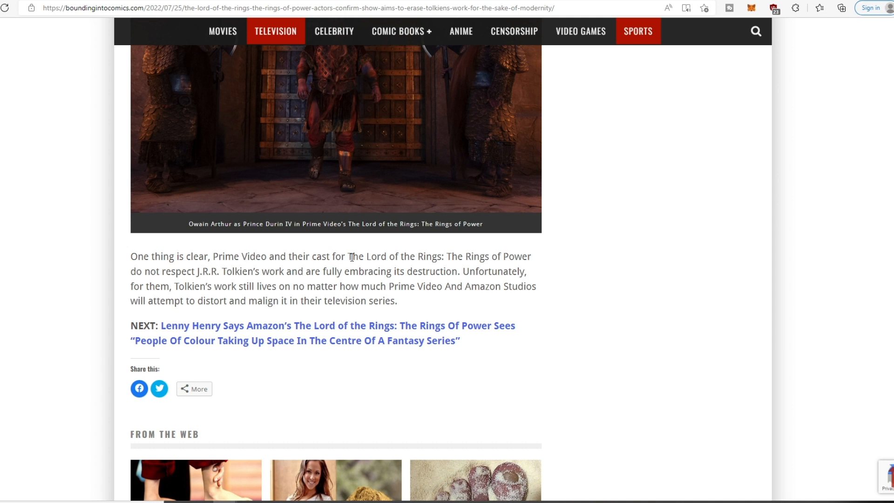
mouse_move(149, 277)
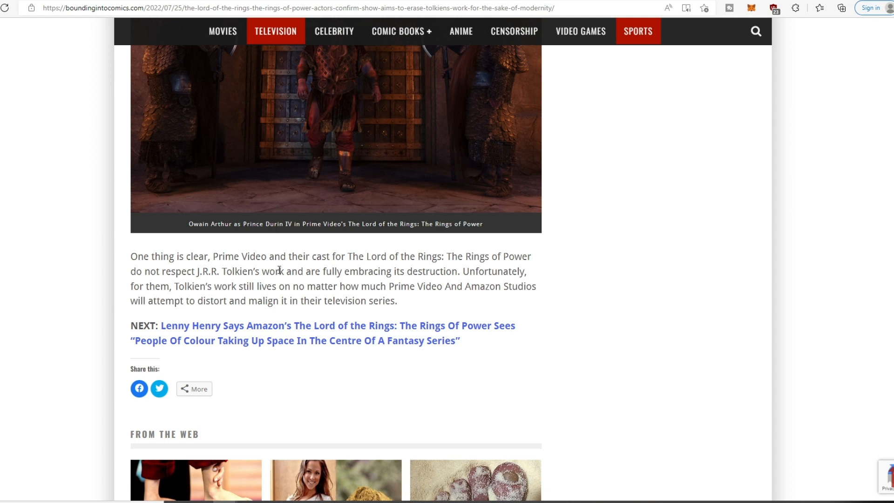
mouse_move(396, 271)
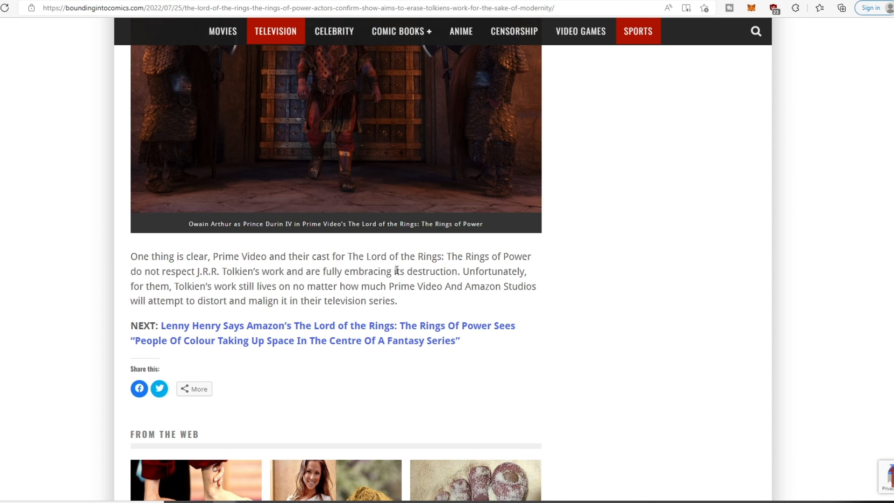
mouse_move(169, 288)
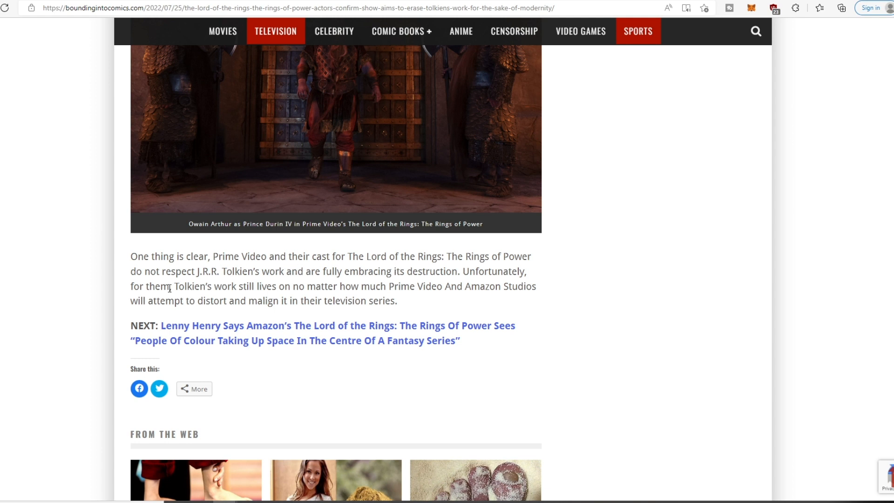
mouse_move(358, 284)
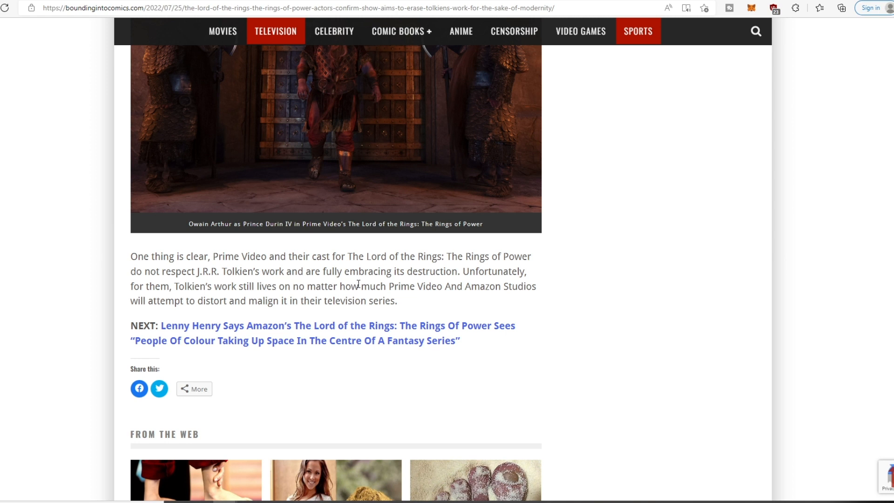
mouse_move(186, 312)
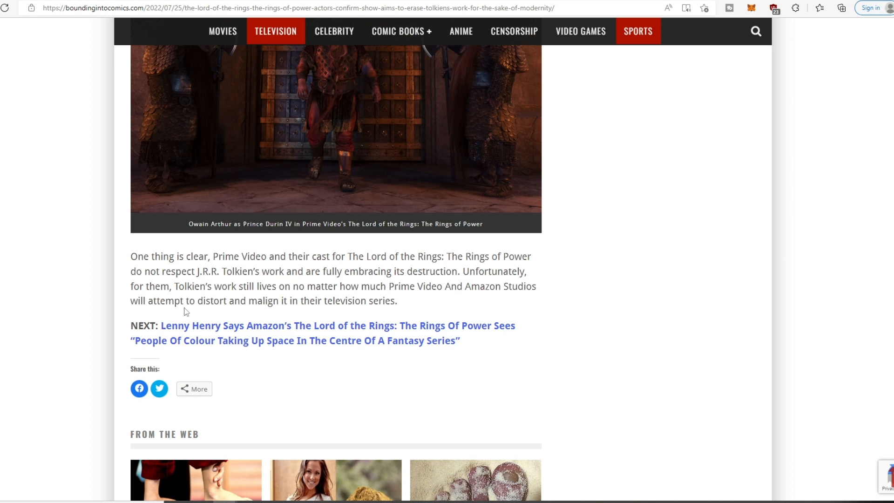
mouse_move(282, 301)
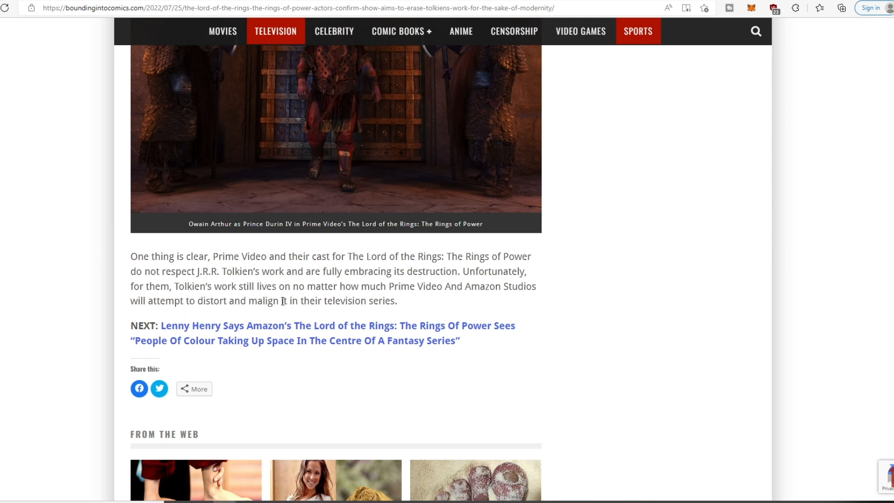
mouse_move(622, 305)
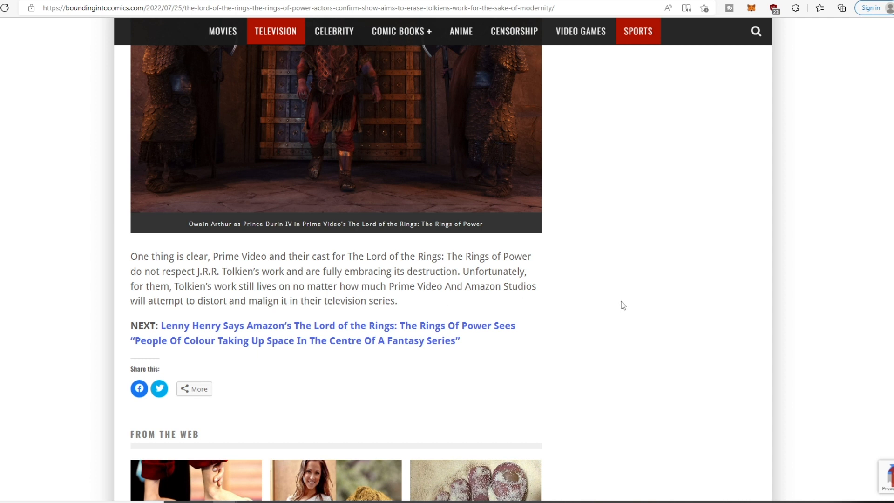
mouse_move(513, 315)
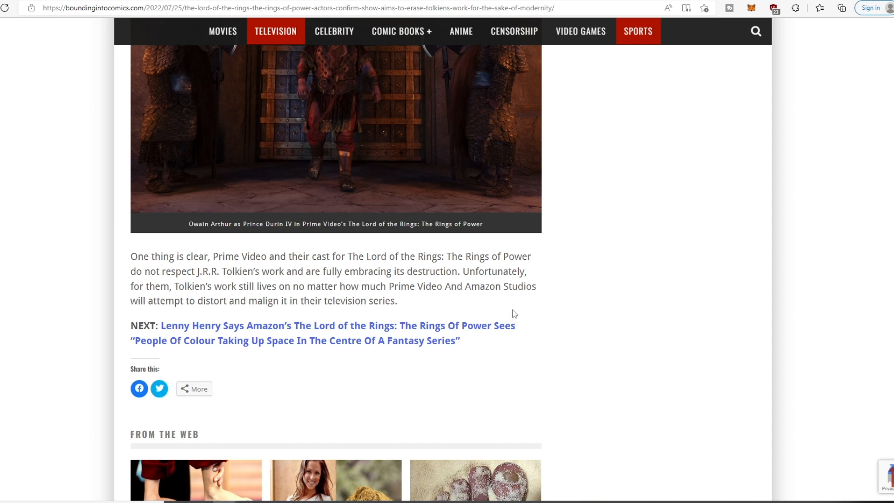
Scroll back up to Tolkien's remarks on adult readers, allegory, the Hobbits and Gollum
scroll(up, 3)
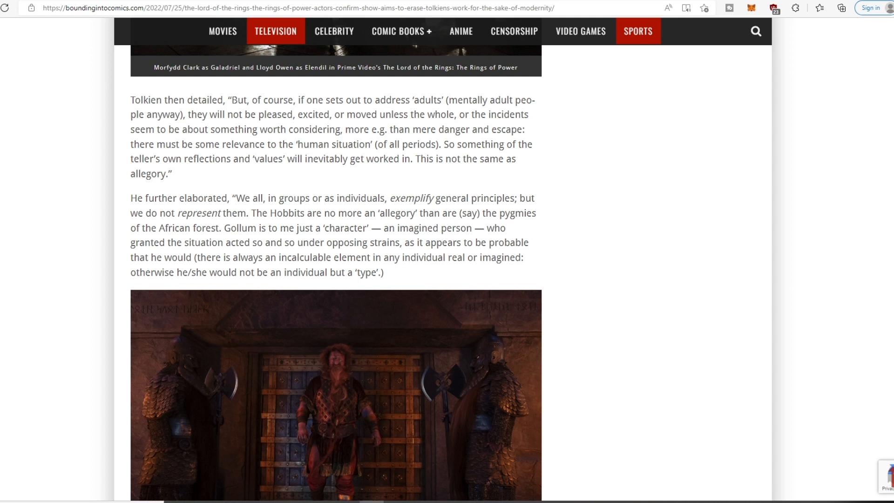
mouse_move(522, 380)
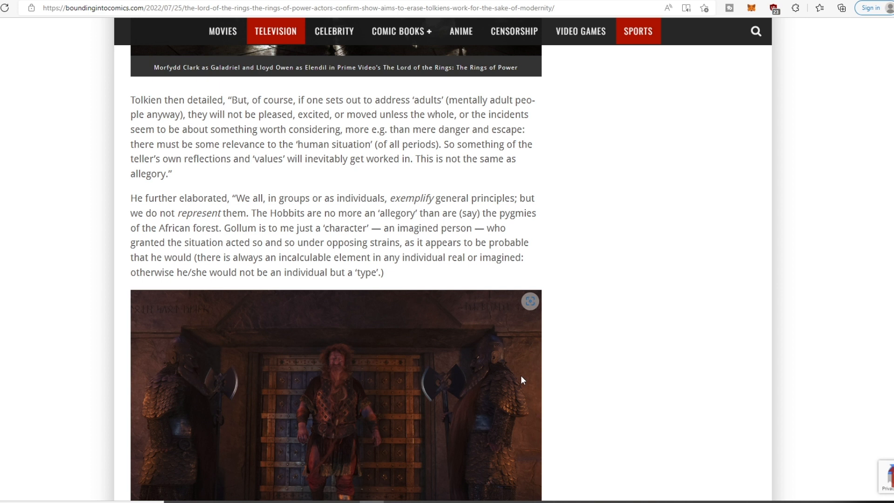
mouse_move(524, 392)
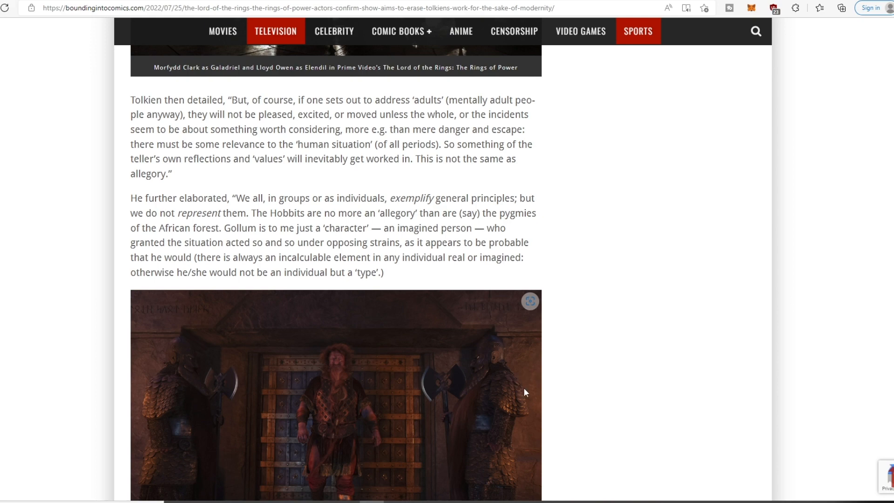